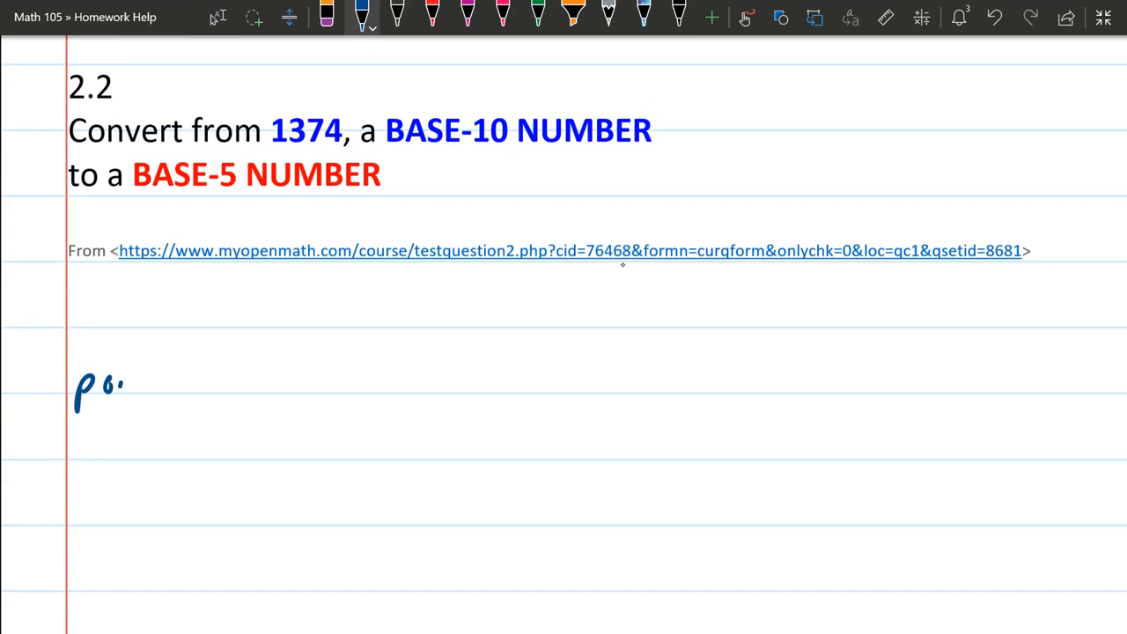
# Handwrite 'powers of 5:' and the list from 5⁰ = 1 through 5³ = 125.
pyautogui.moveTo(114, 383); pyautogui.dragTo(251, 378)
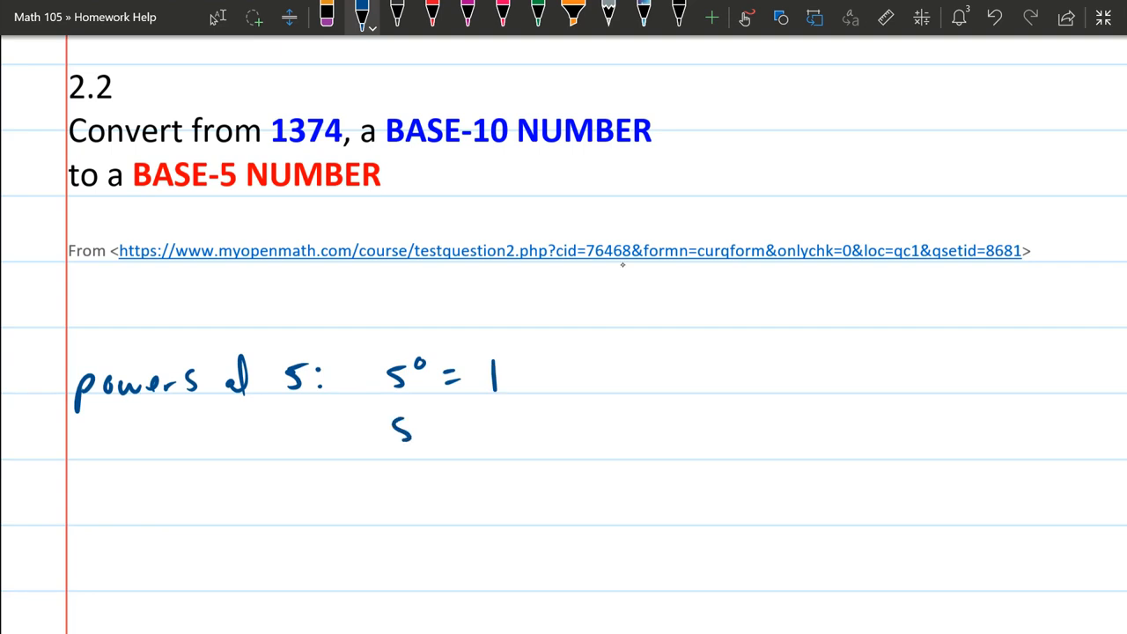
pyautogui.moveTo(397, 427); pyautogui.dragTo(506, 427)
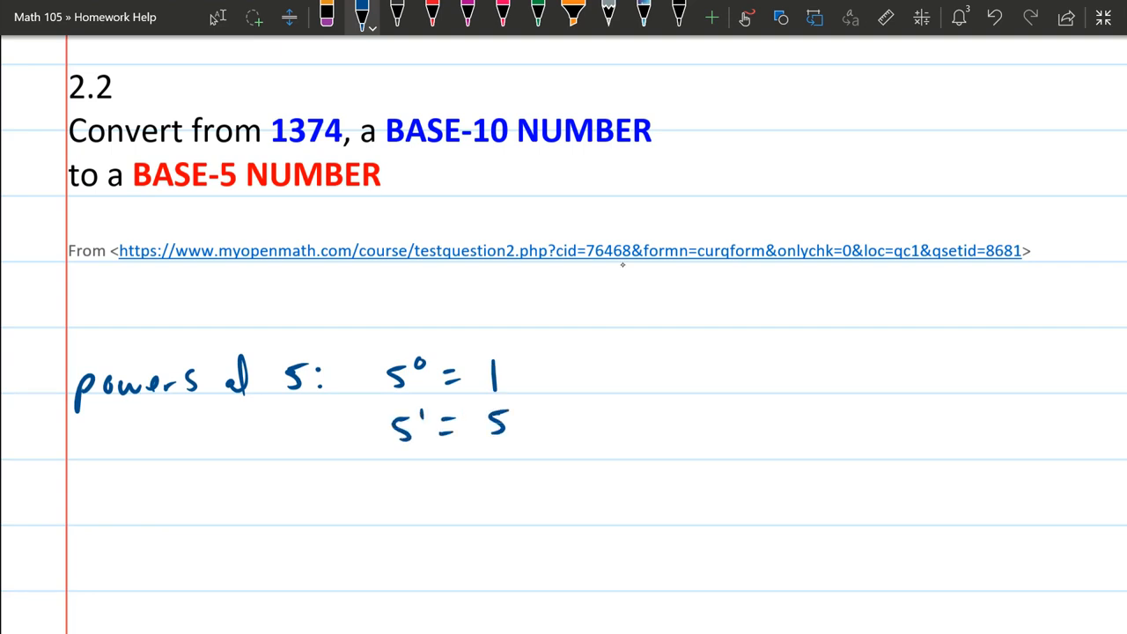
pyautogui.moveTo(396, 480); pyautogui.dragTo(431, 458)
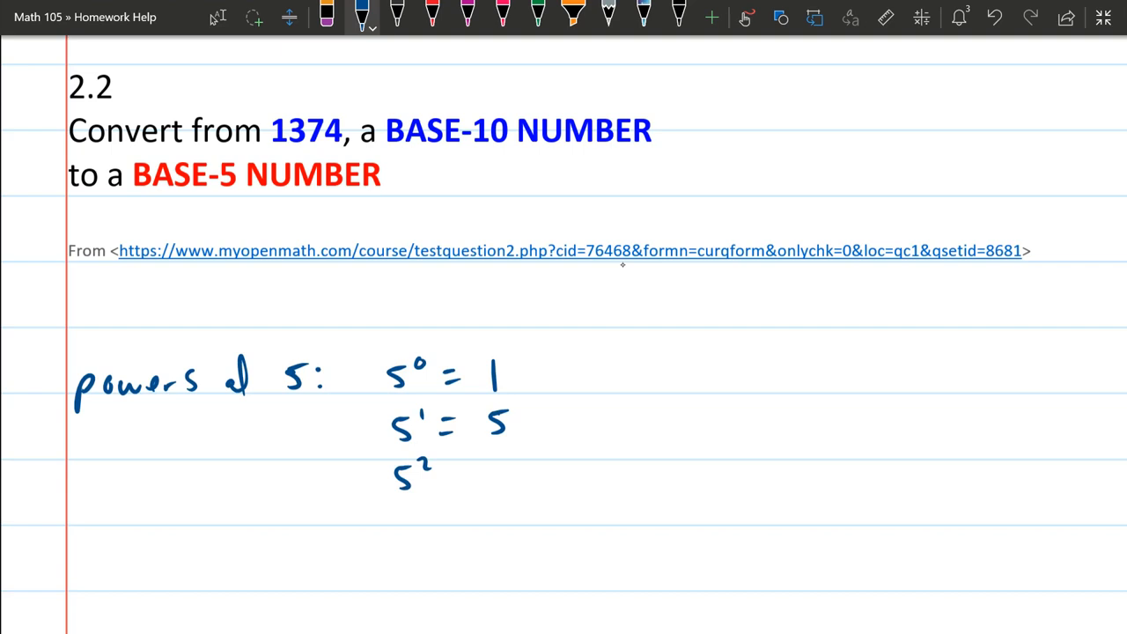
pyautogui.moveTo(440, 466); pyautogui.dragTo(519, 466)
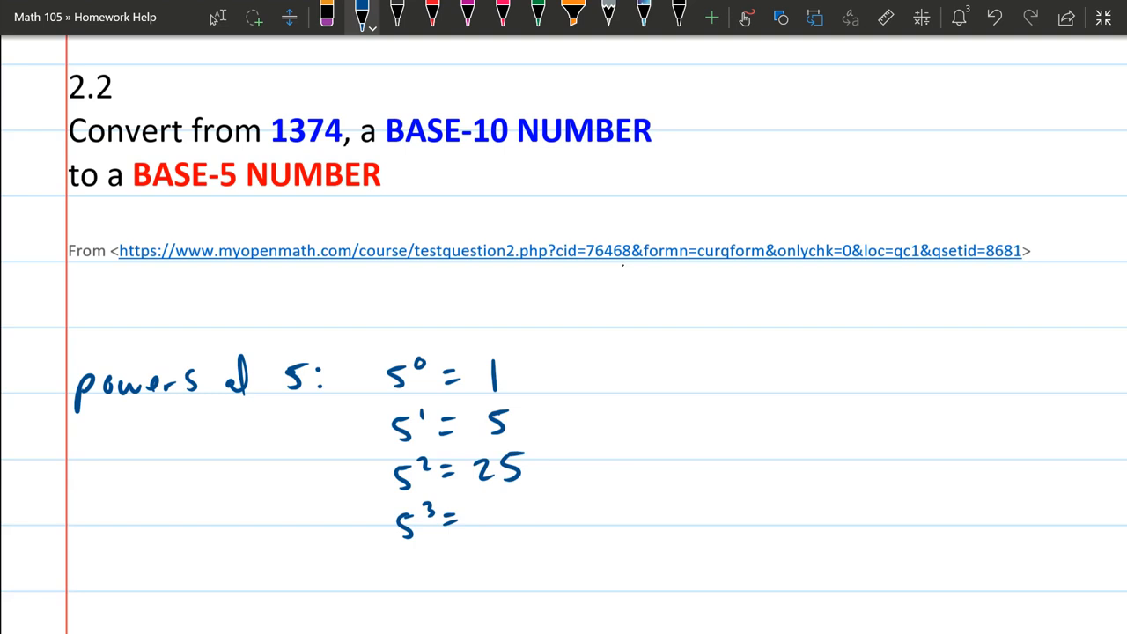
pyautogui.moveTo(476, 506); pyautogui.dragTo(506, 523)
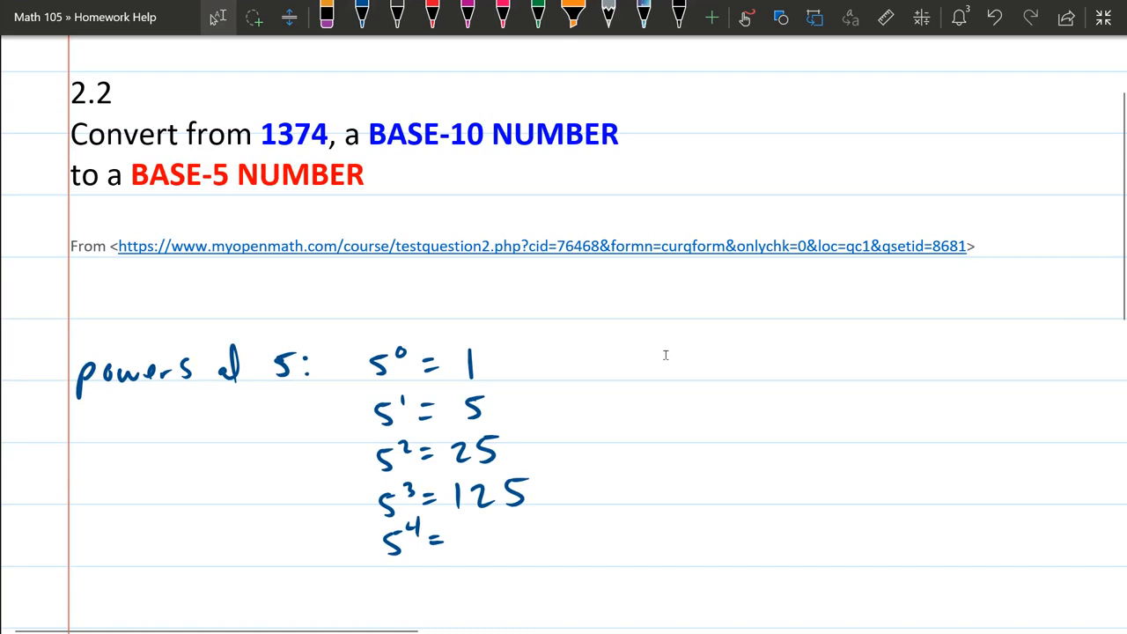
# Launch Calculator from the Start menu's program list.
pyautogui.click(15, 620)
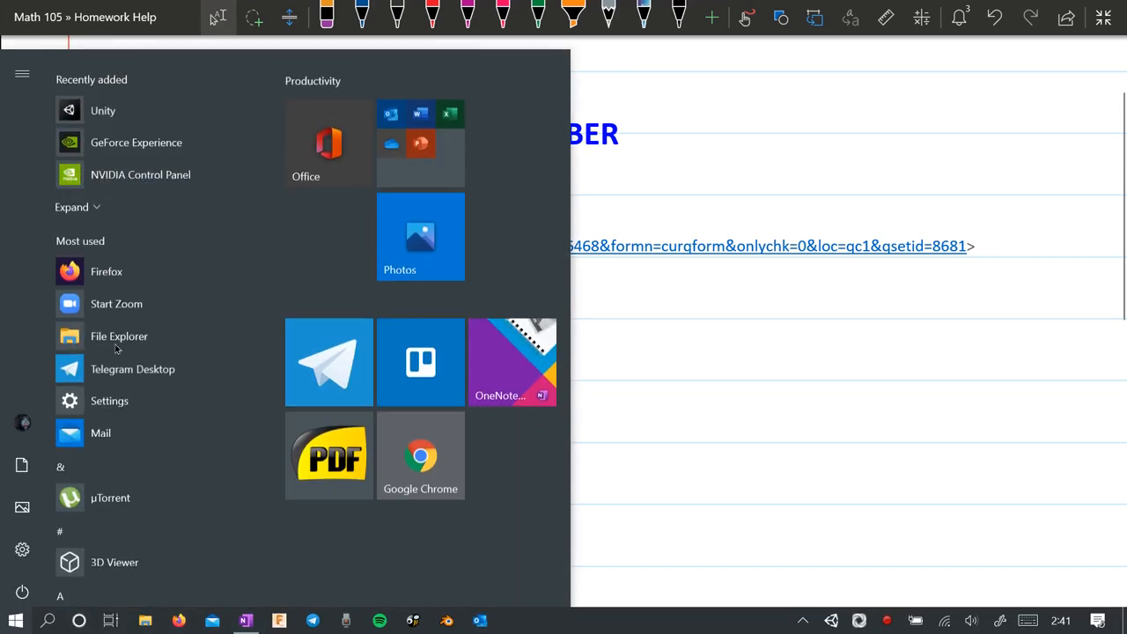
pyautogui.scroll(-3)
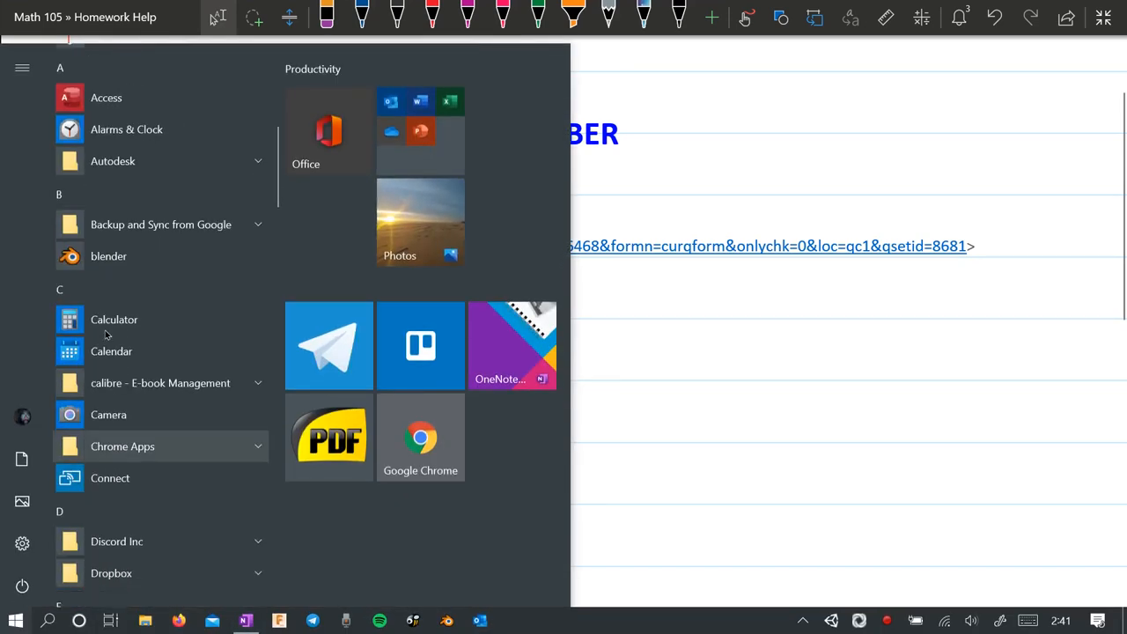
pyautogui.moveTo(114, 319)
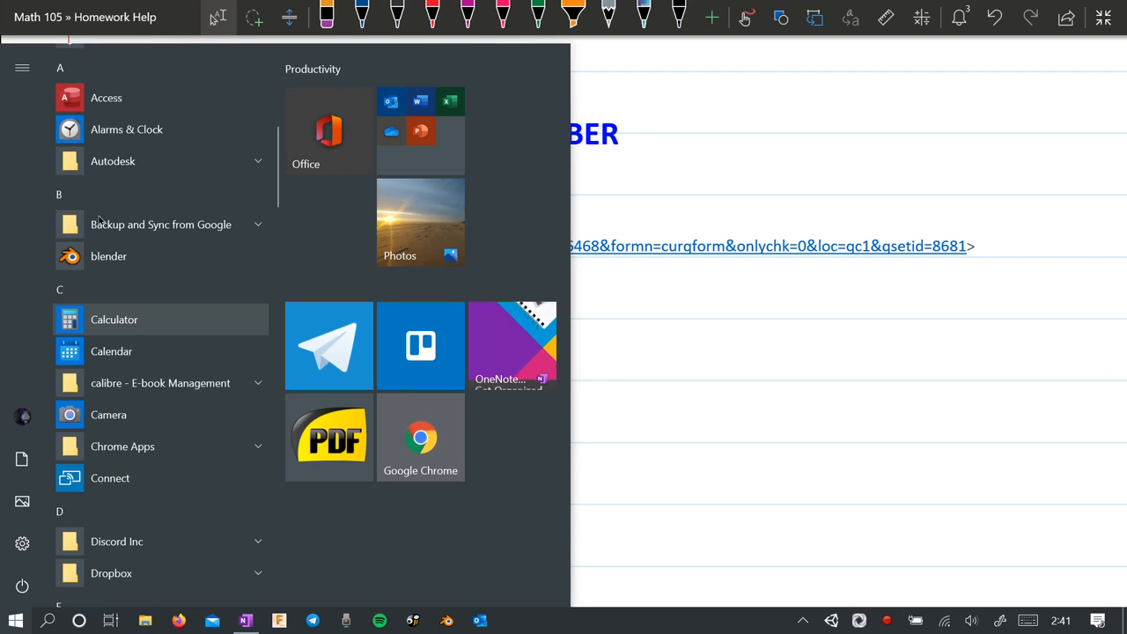
pyautogui.click(113, 319)
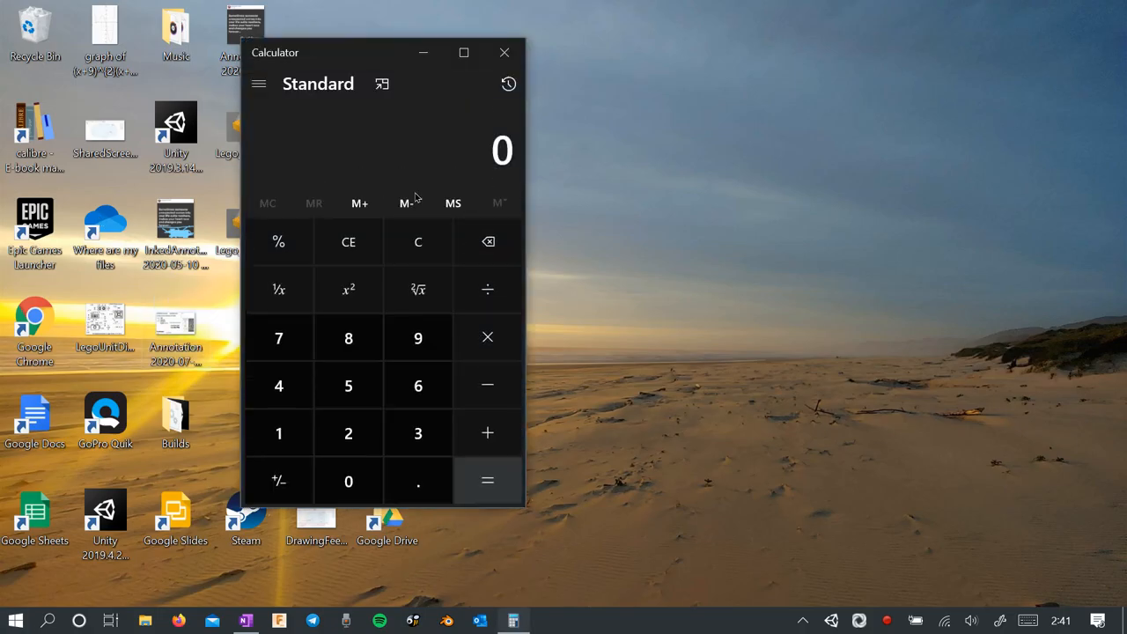
# Multiply 5 × 5 × 5 for 125, then by 5 again for 625 and 3125.
pyautogui.click(348, 385)
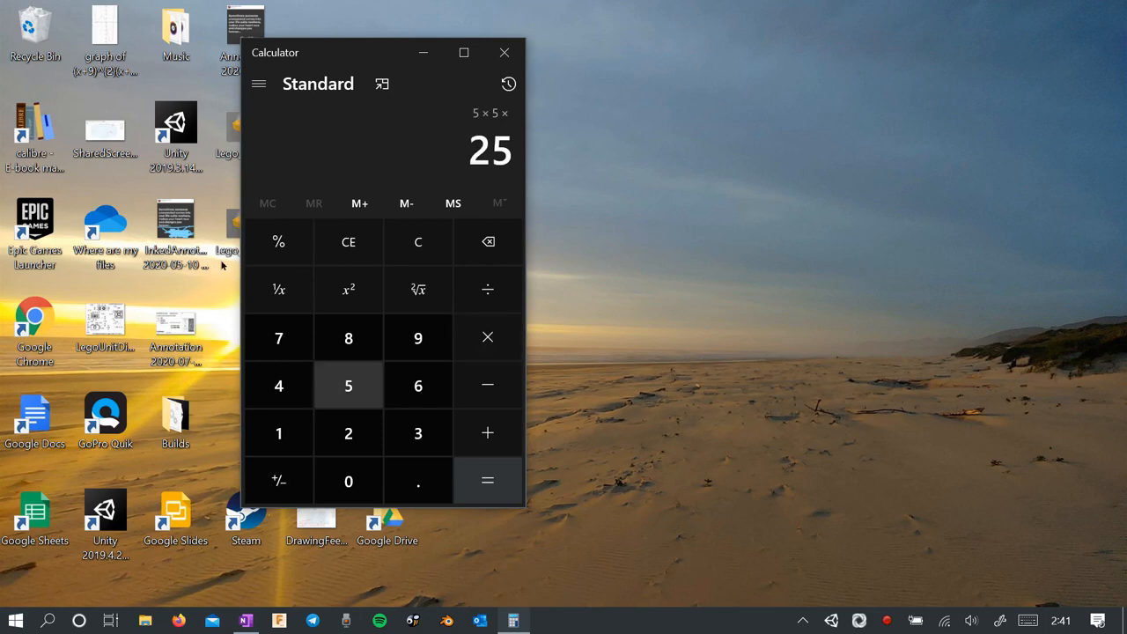
pyautogui.click(487, 480)
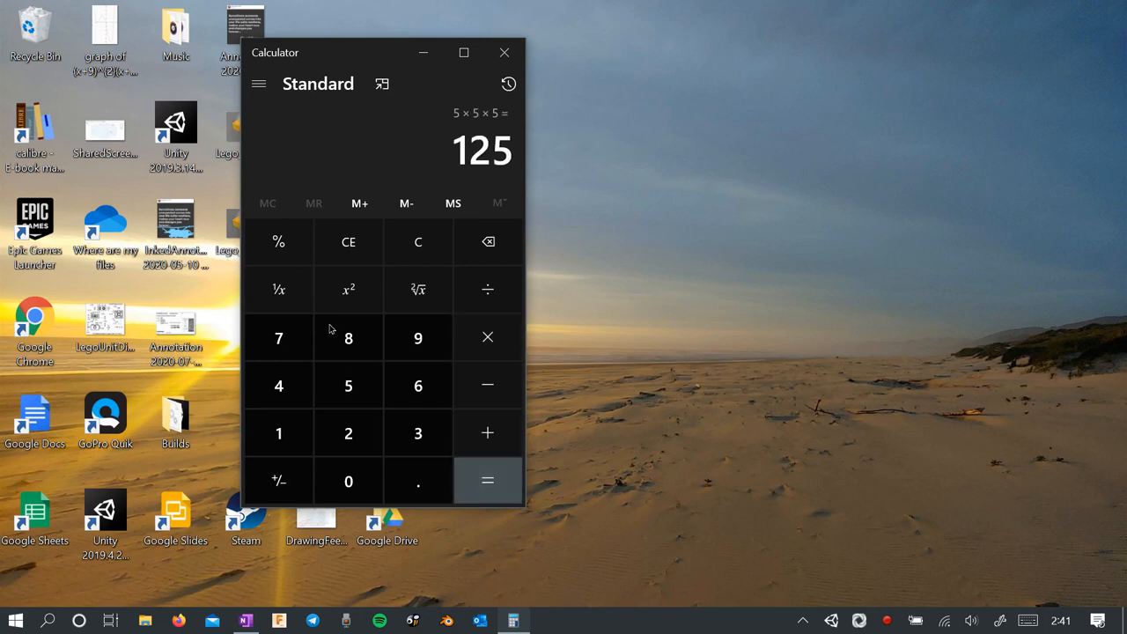
pyautogui.click(348, 385)
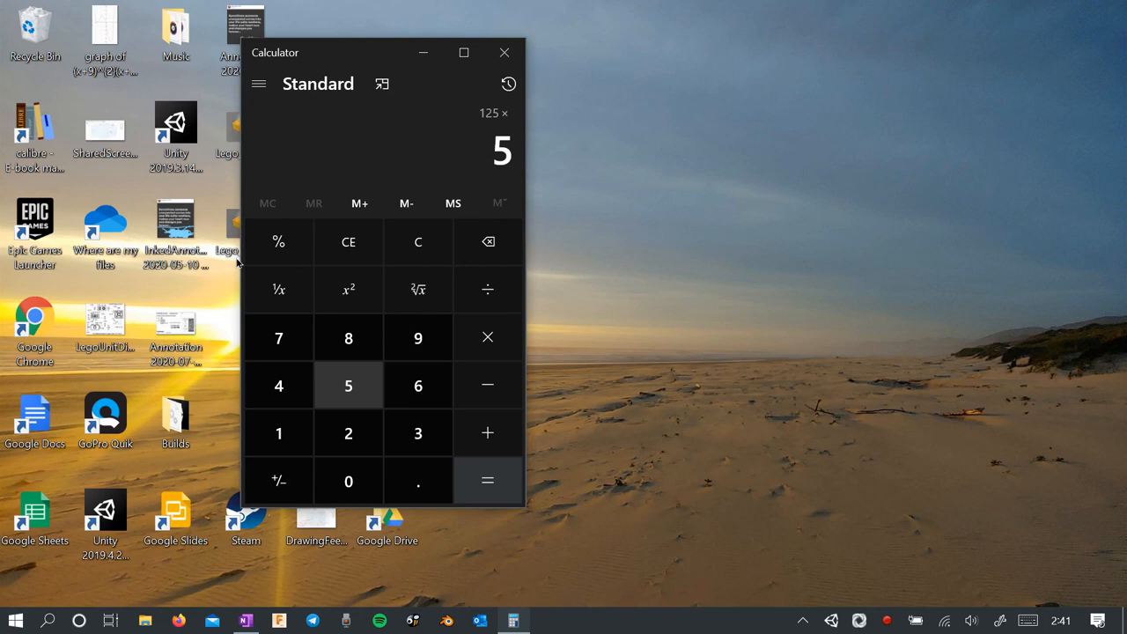
pyautogui.click(487, 481)
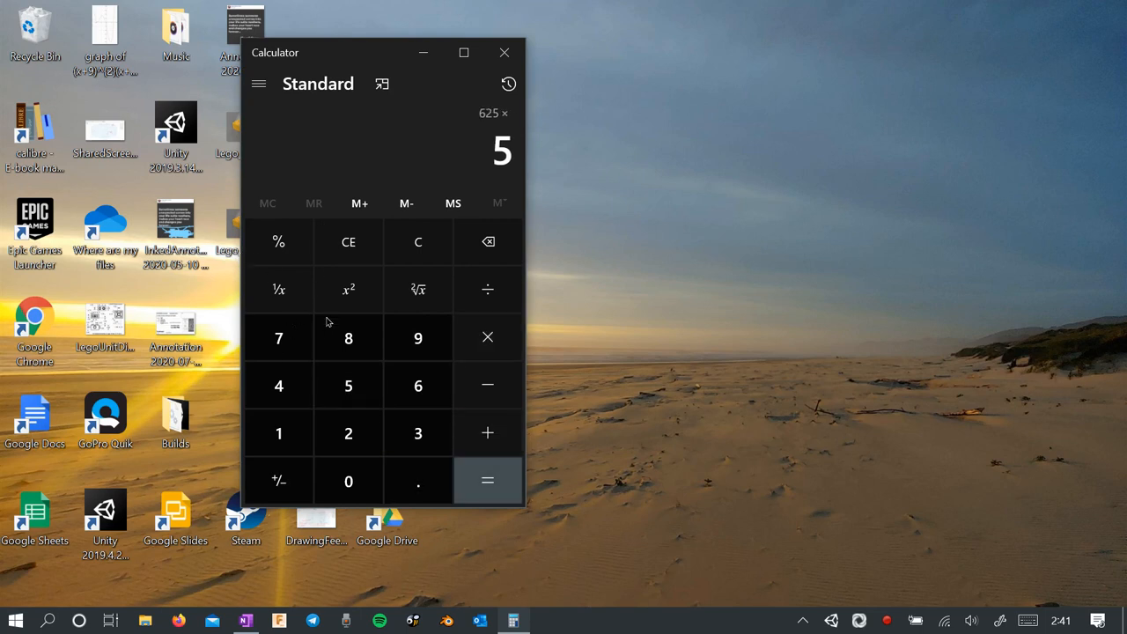
pyautogui.click(487, 480)
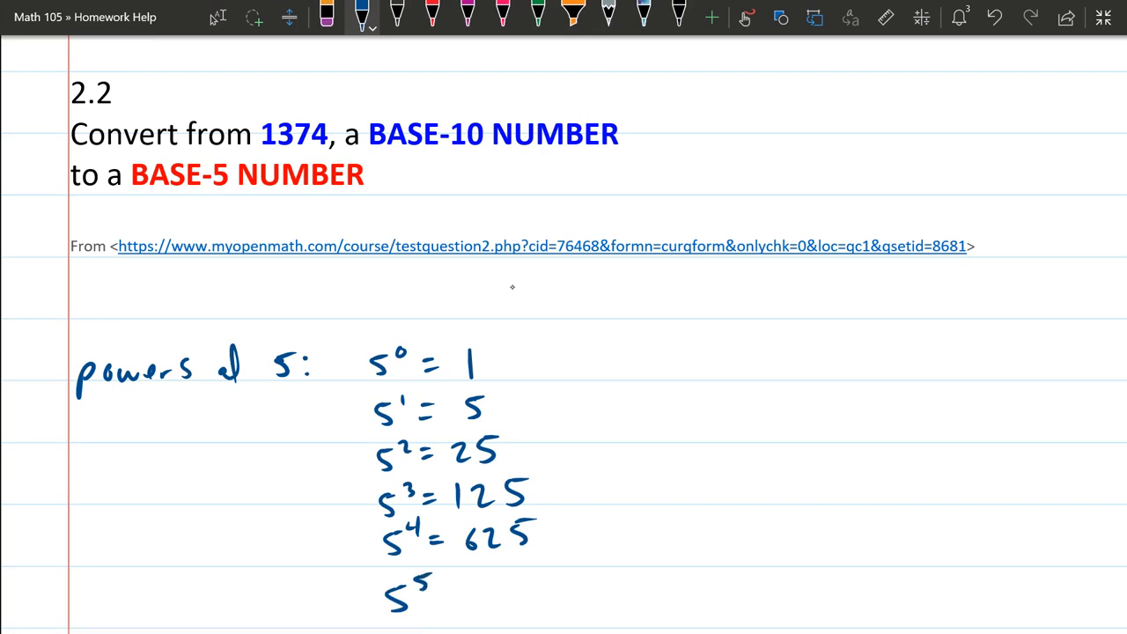
# Write 5⁵ = 3125 below 5⁴, circle 125, 625 and 3125, then undo the circles.
pyautogui.moveTo(449, 586); pyautogui.dragTo(528, 586)
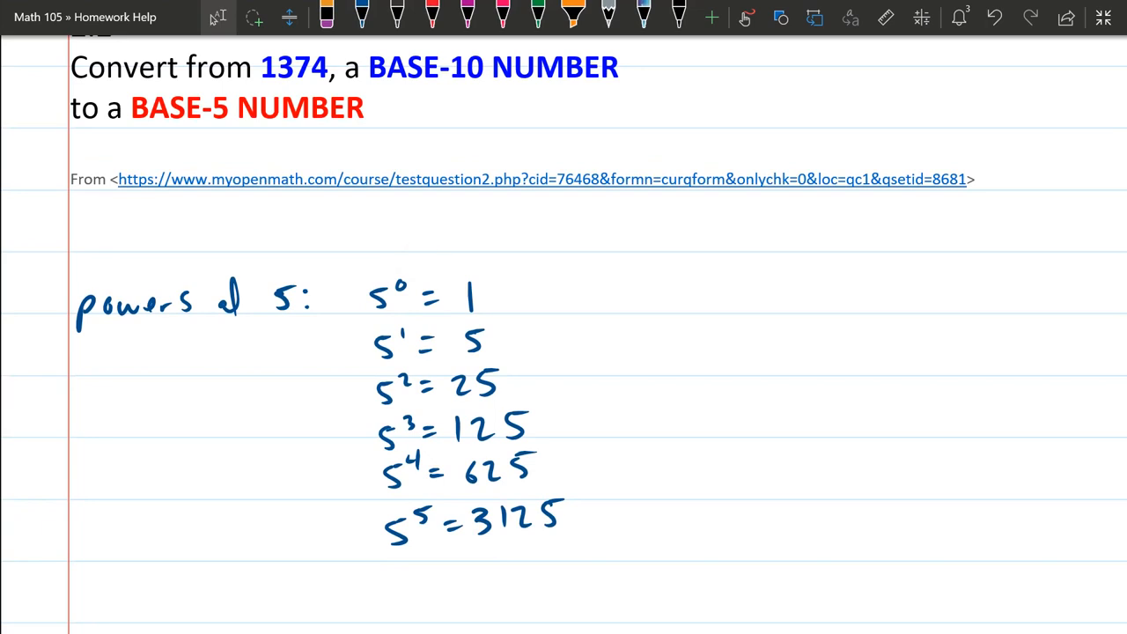
pyautogui.moveTo(458, 414); pyautogui.dragTo(581, 432)
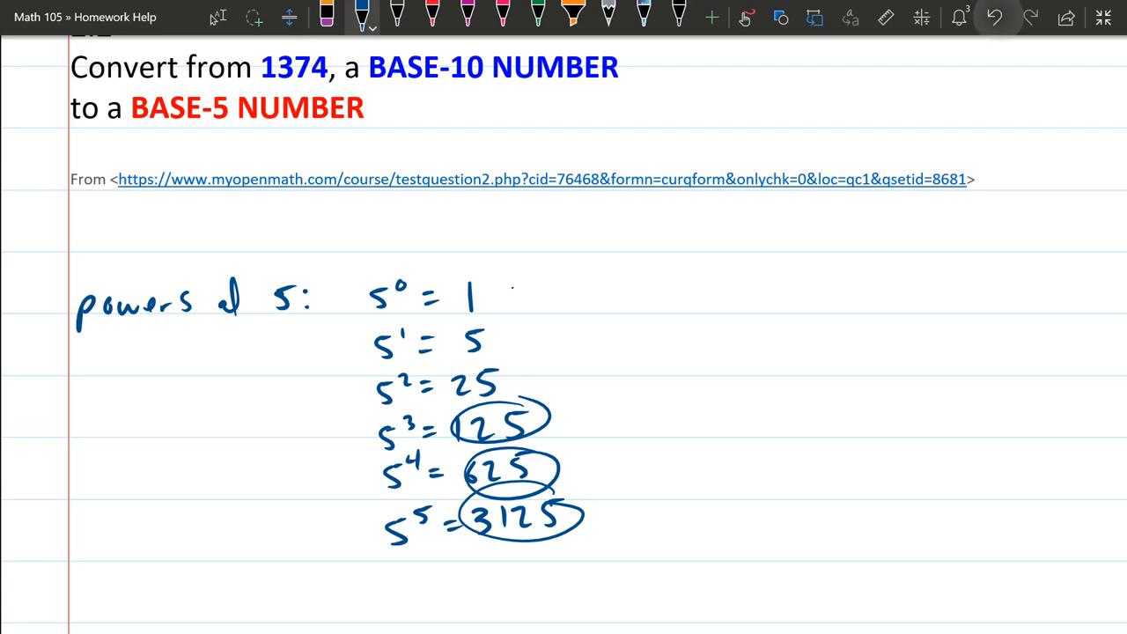
pyautogui.click(994, 18)
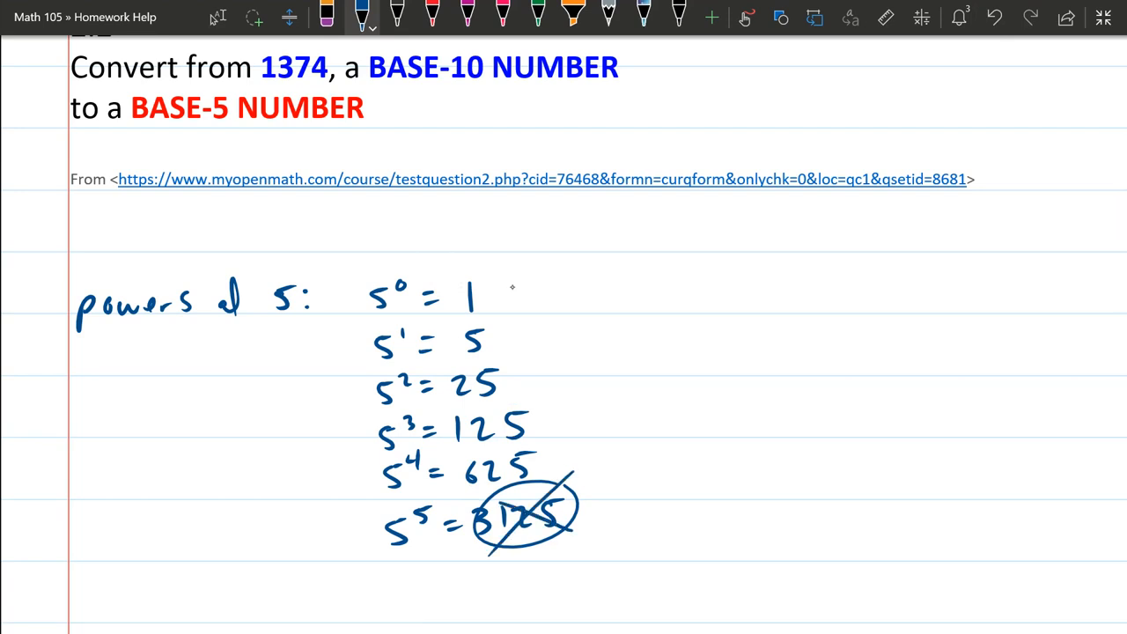
# Draw left, top and column lines around the powers list and head the new column 'how many?'.
pyautogui.moveTo(359, 264); pyautogui.dragTo(361, 581)
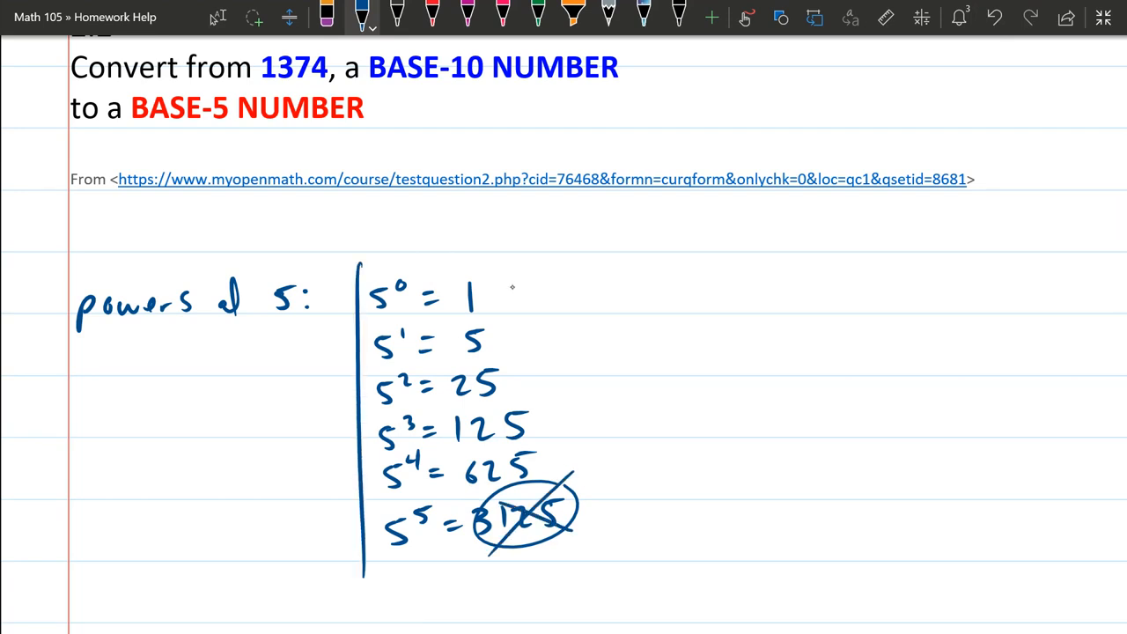
pyautogui.moveTo(291, 261); pyautogui.dragTo(497, 253)
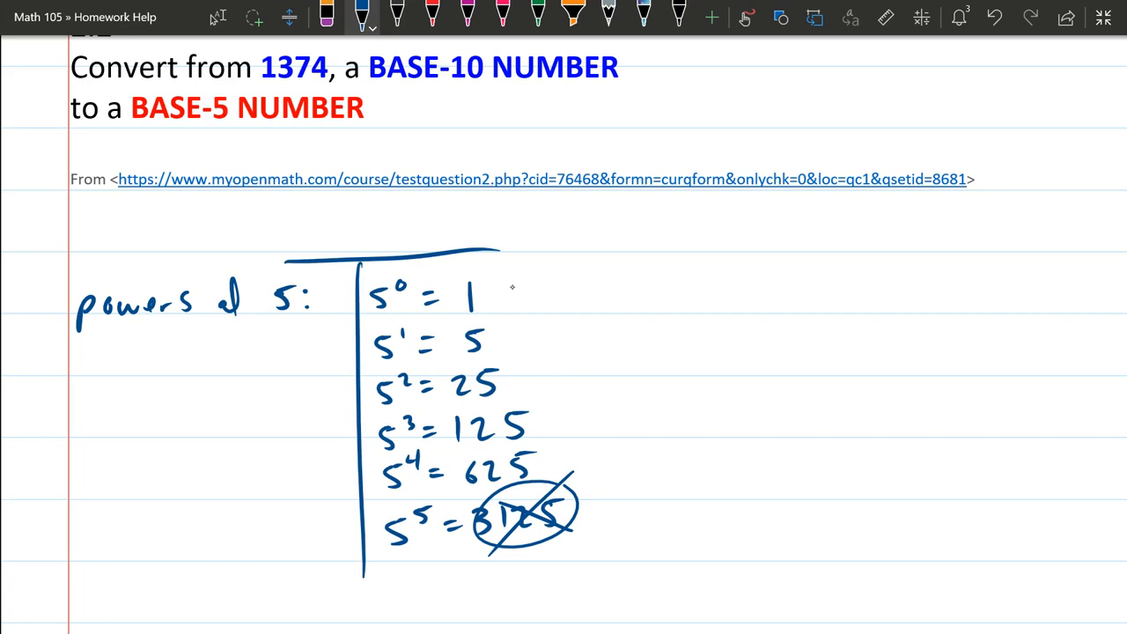
pyautogui.moveTo(497, 251); pyautogui.dragTo(572, 255)
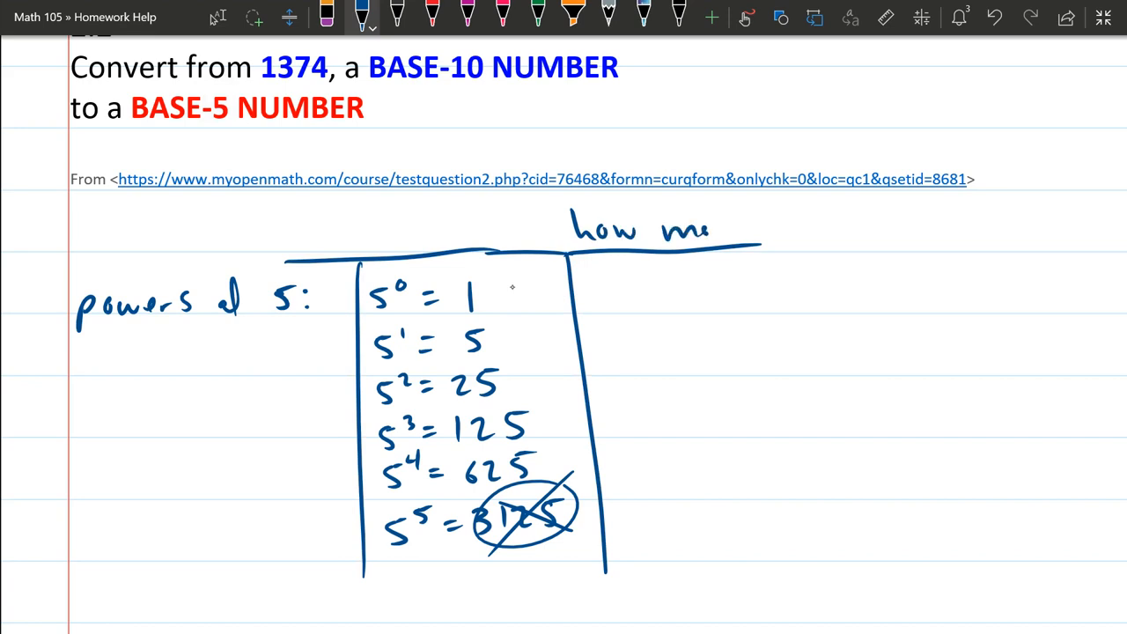
pyautogui.moveTo(708, 229); pyautogui.dragTo(779, 229)
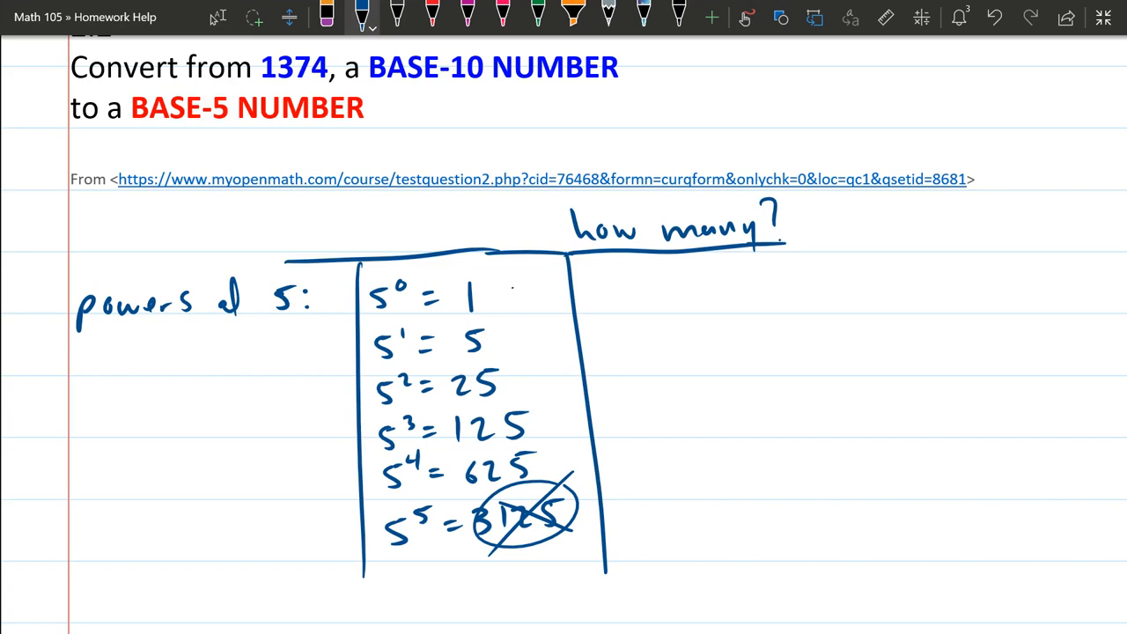
pyautogui.scroll(3)
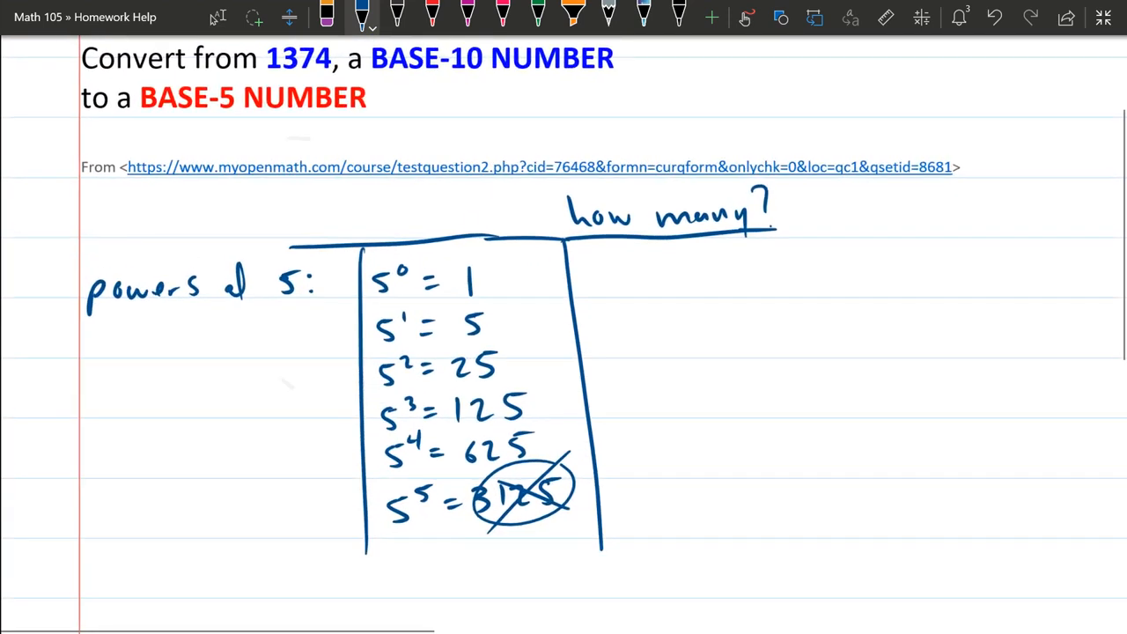
# Write the long division 625)1374 below the table and begin 'How many'.
pyautogui.scroll(3)
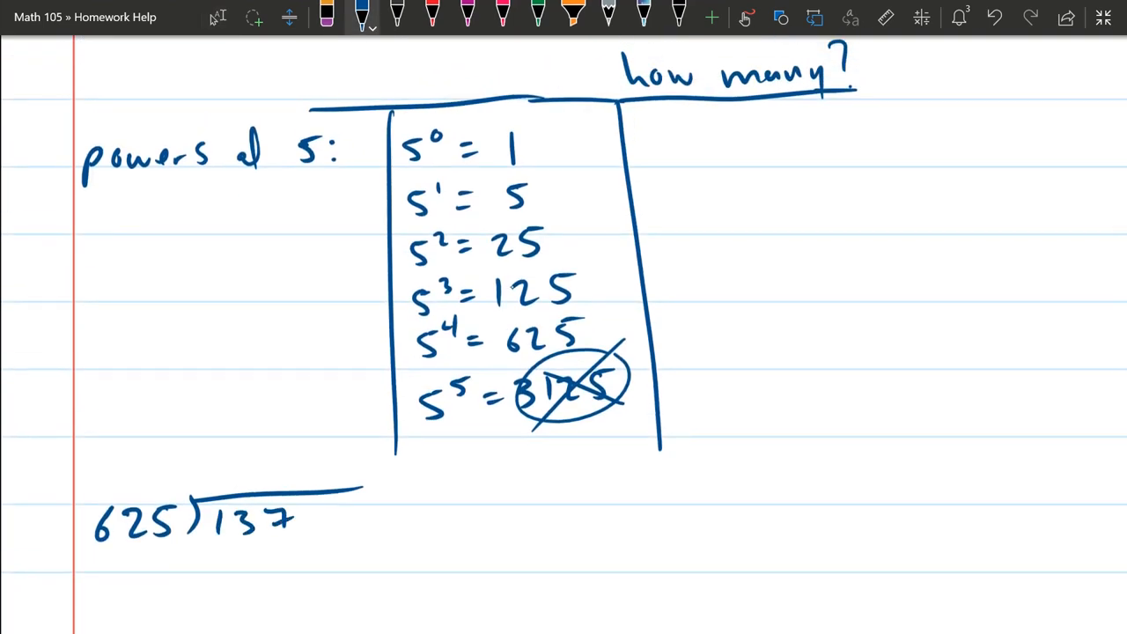
pyautogui.moveTo(308, 520); pyautogui.dragTo(326, 528)
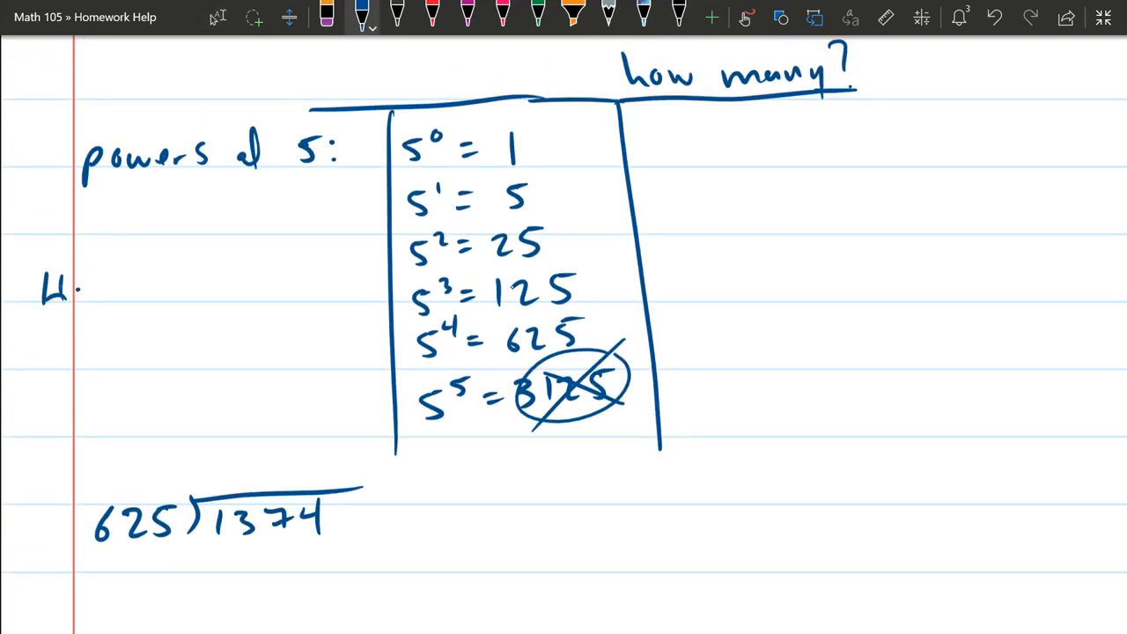
pyautogui.write('How man')
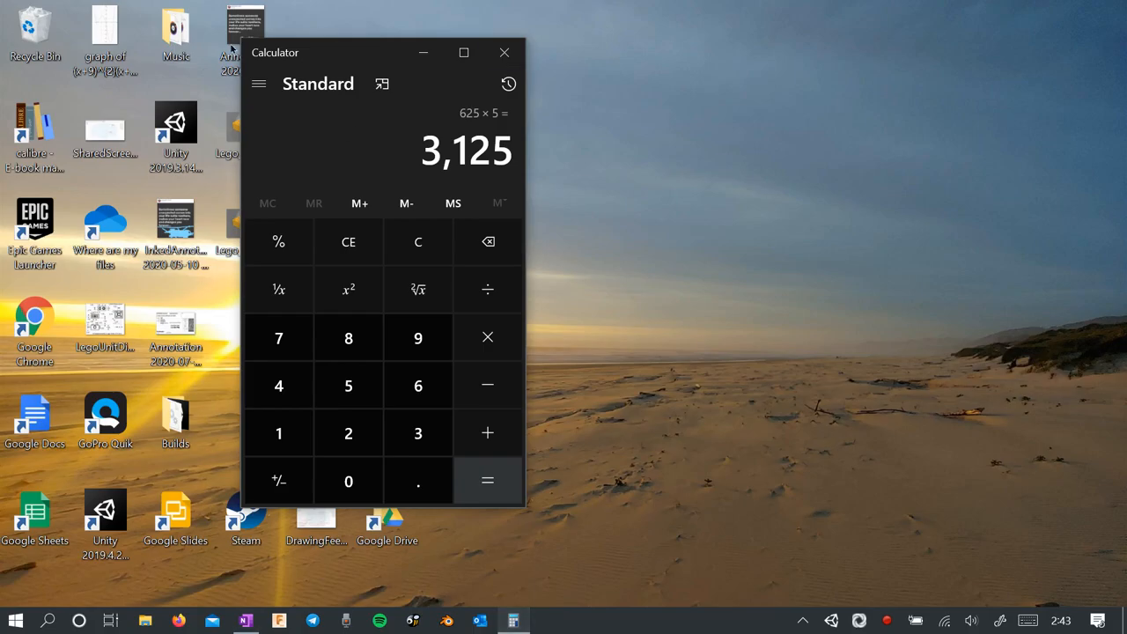
# Key 13 into Calculator as the start of 1374.
pyautogui.click(279, 432)
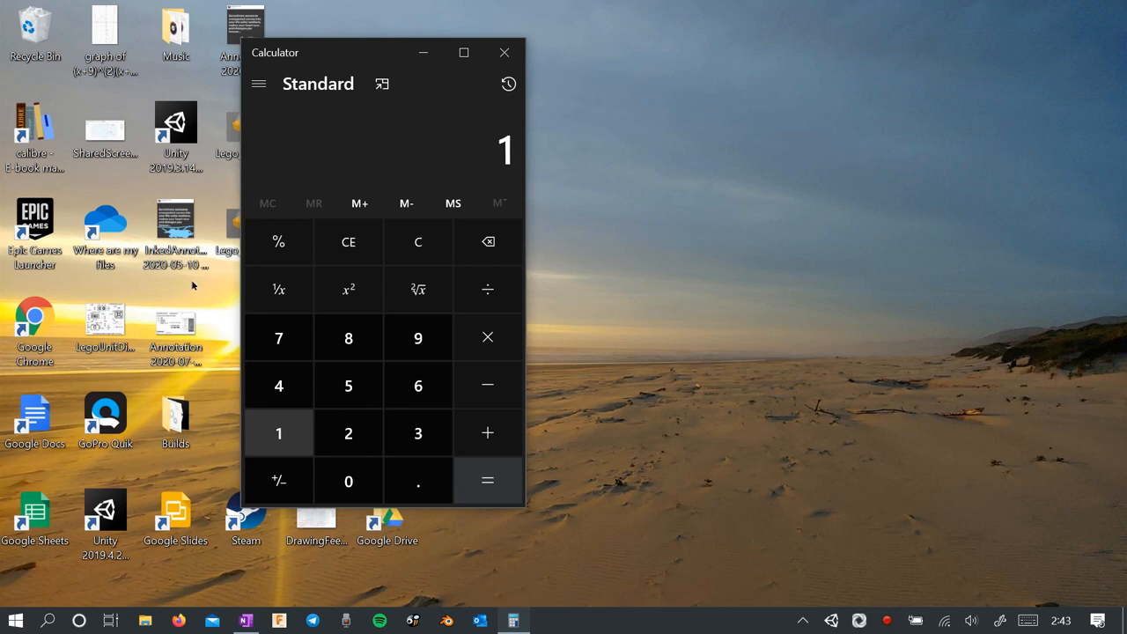
pyautogui.click(417, 433)
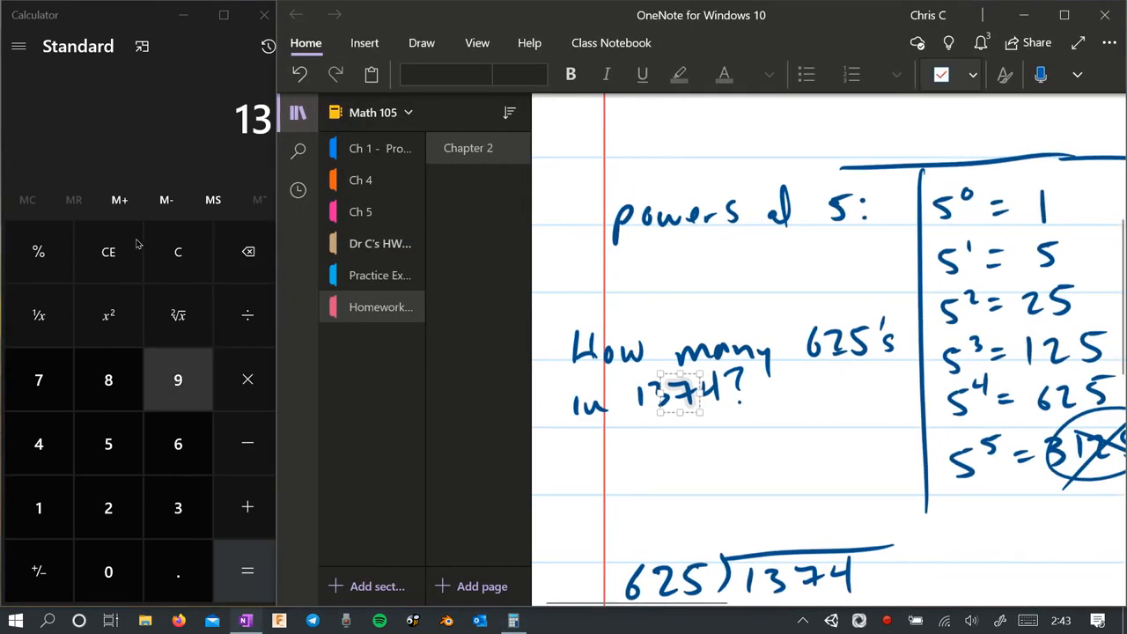
# Compute 1374 ÷ 625 and 2 × 625 in Calculator, then close Calculator.
pyautogui.click(38, 507)
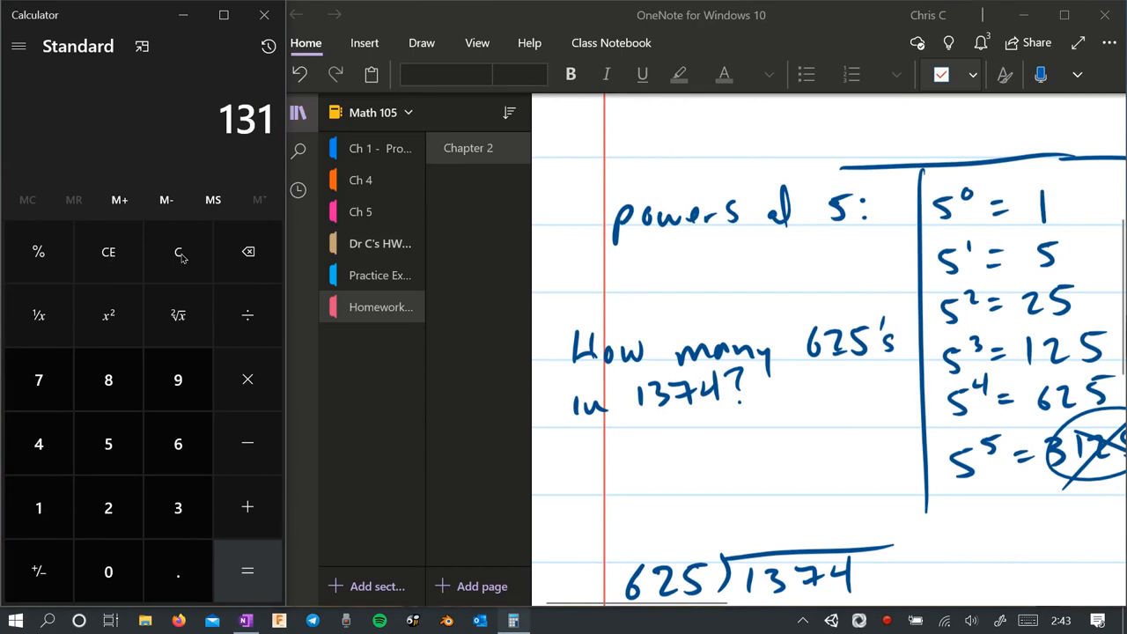
pyautogui.click(247, 251)
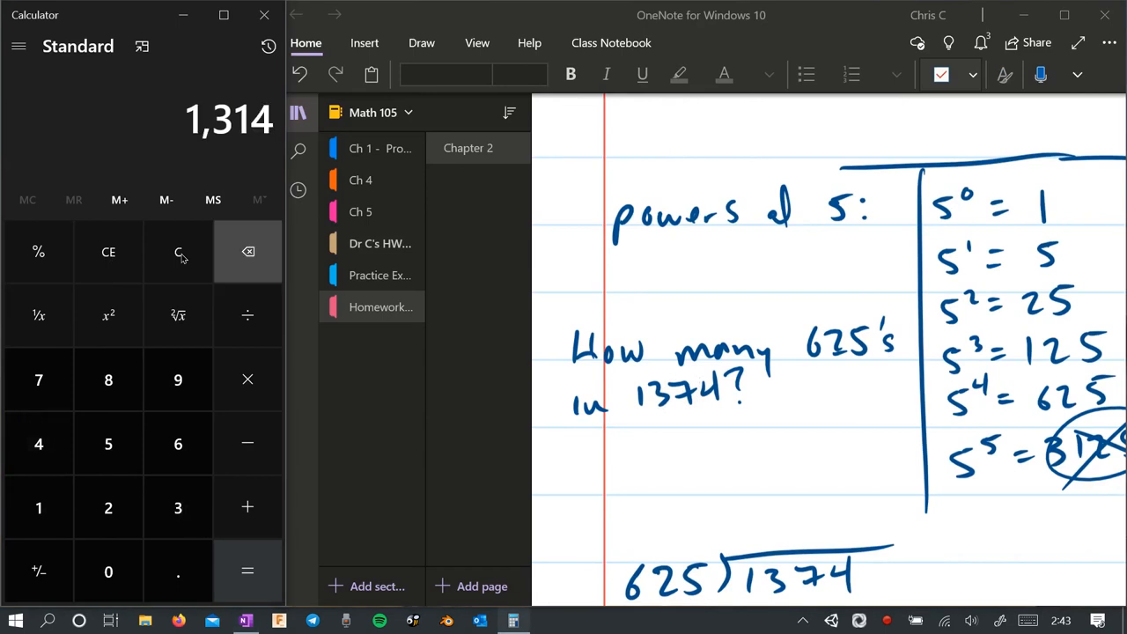
pyautogui.click(247, 252)
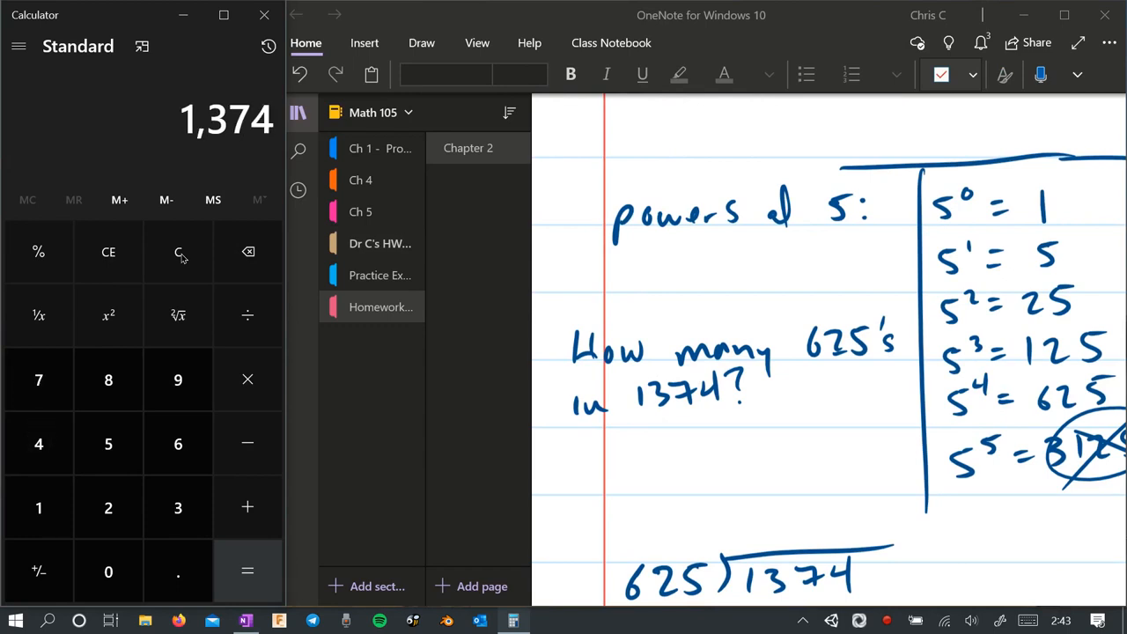
pyautogui.click(247, 315)
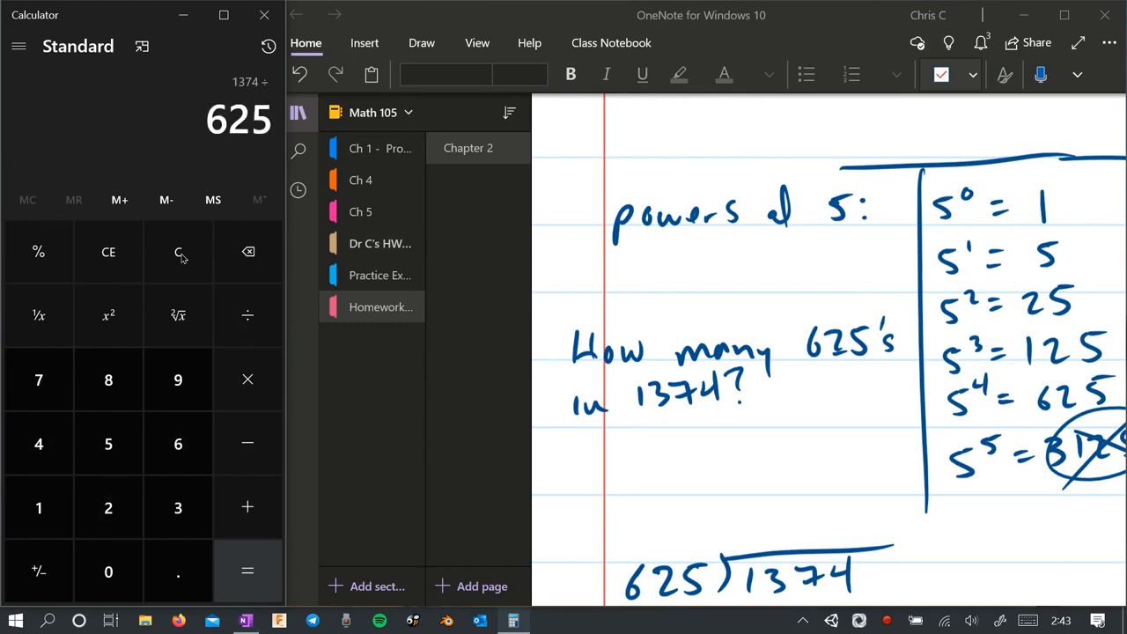
pyautogui.click(247, 571)
pyautogui.write('6')
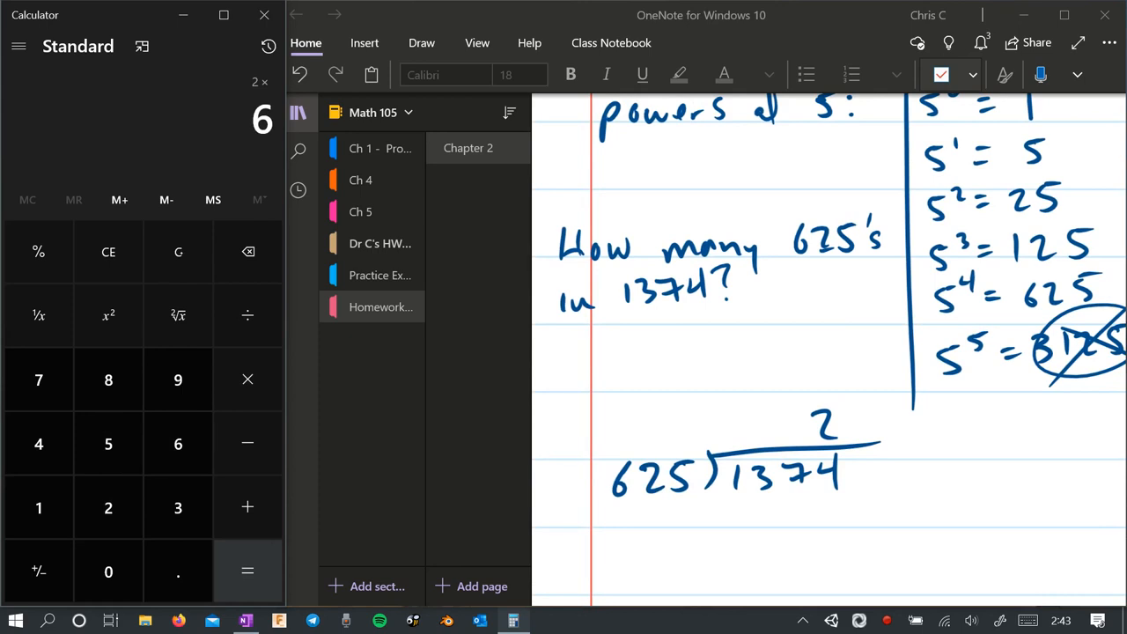
pyautogui.click(246, 570)
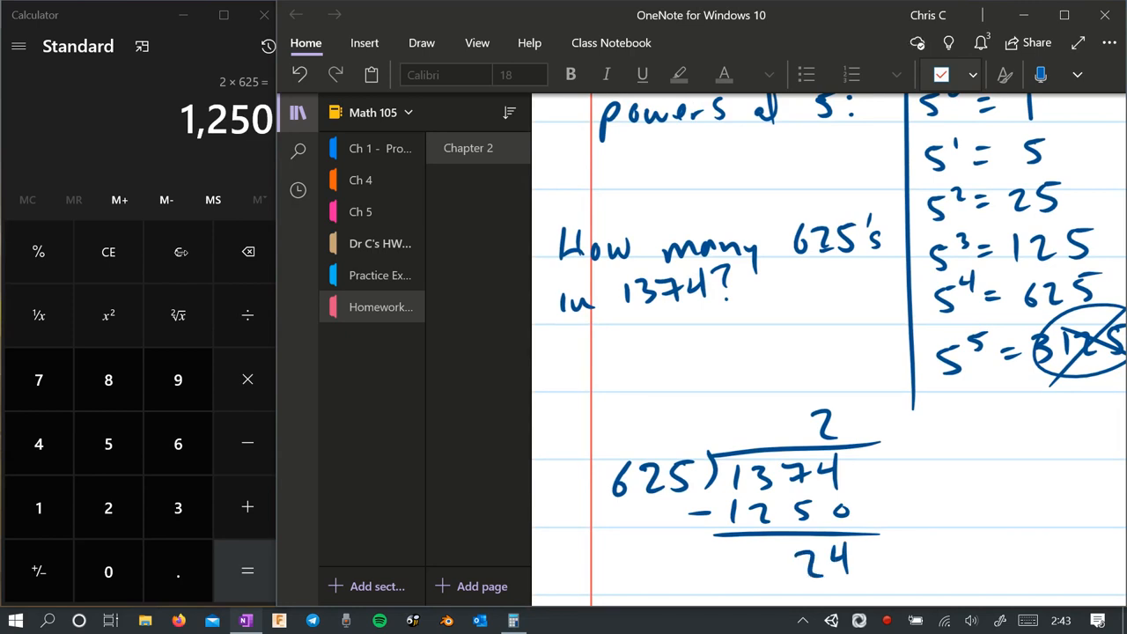
pyautogui.scroll(-3)
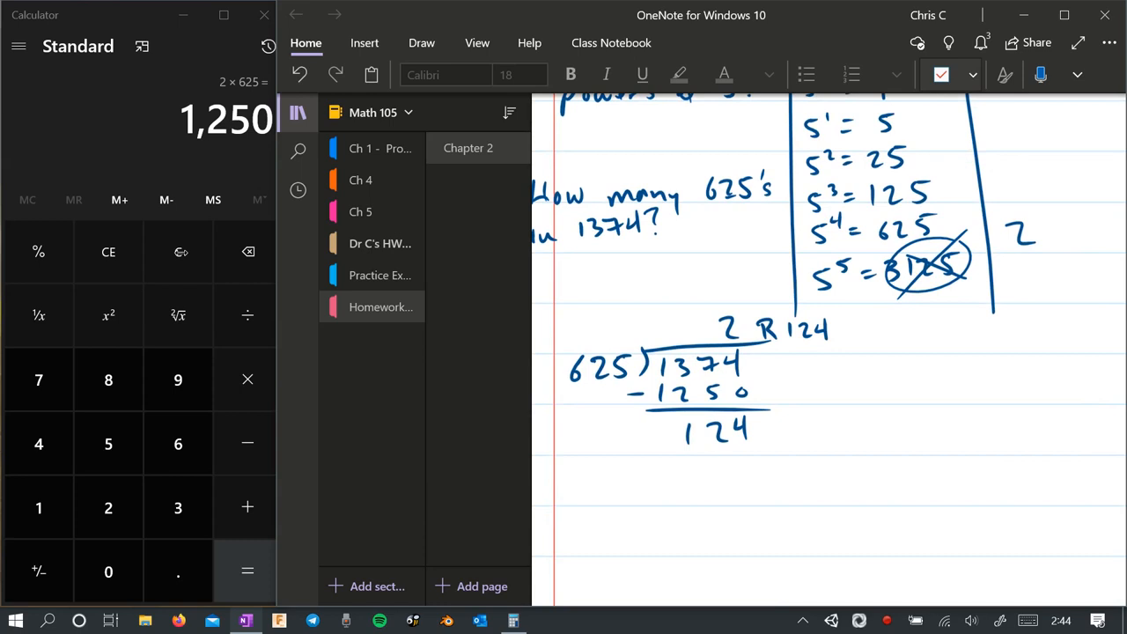
pyautogui.click(263, 15)
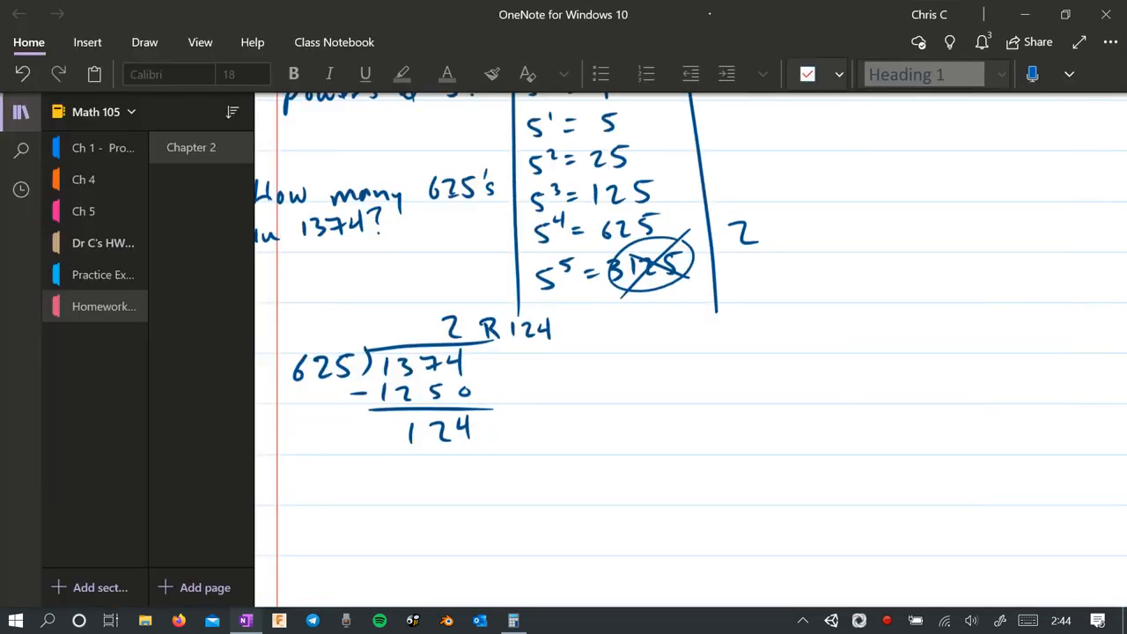
# Write 'repeat with remainder: how many 125's in 124' below the division.
pyautogui.moveTo(280, 501); pyautogui.dragTo(348, 484)
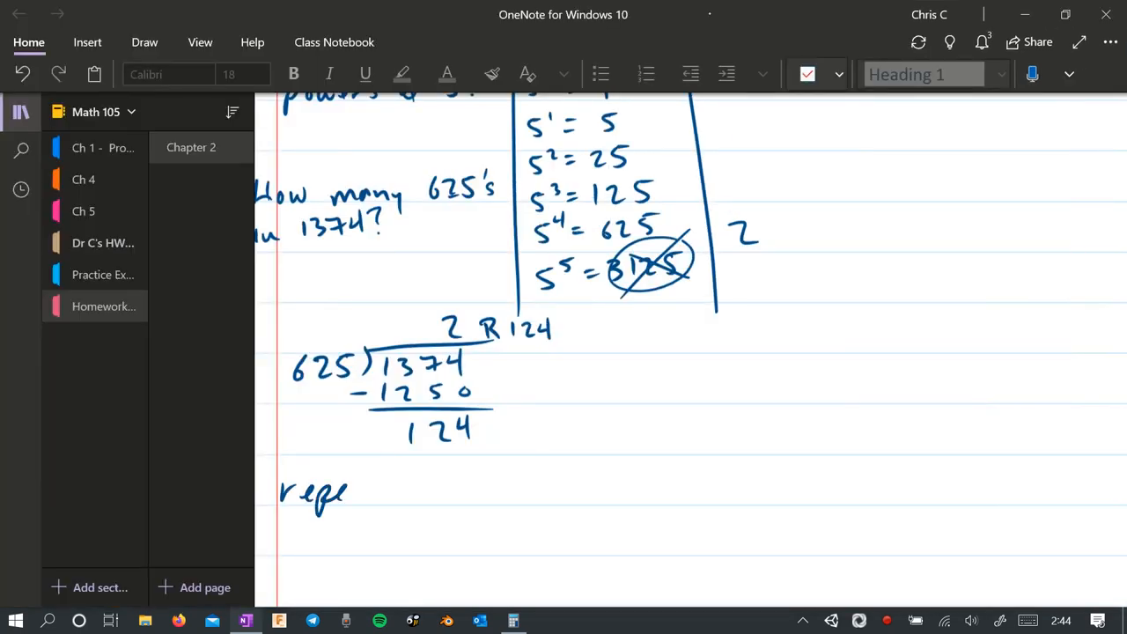
pyautogui.moveTo(344, 489); pyautogui.dragTo(480, 488)
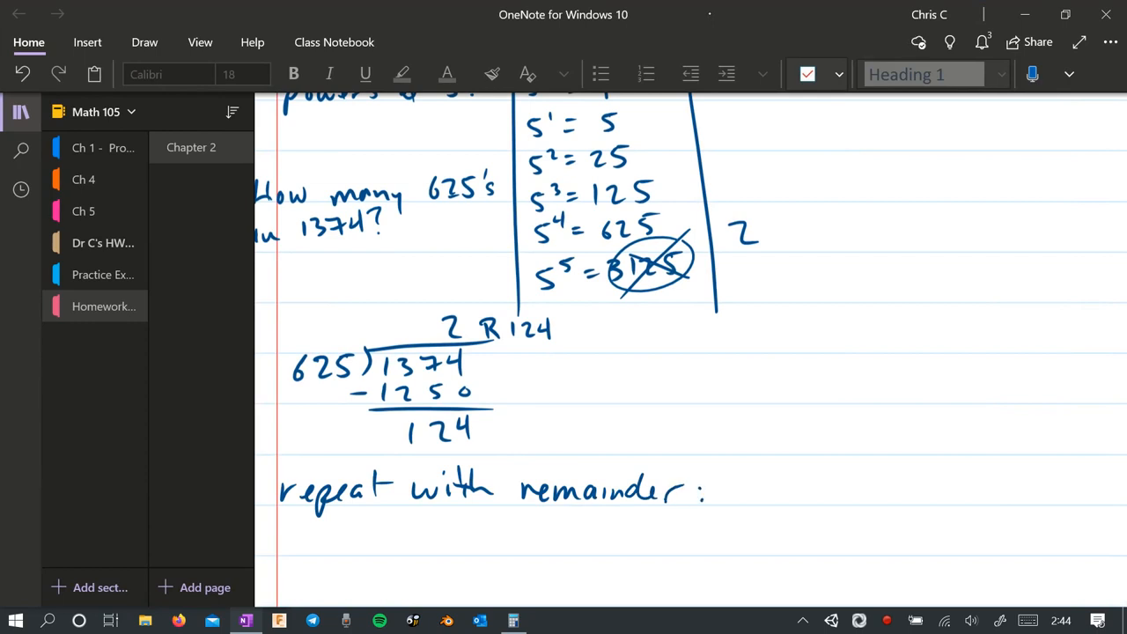
pyautogui.scroll(3)
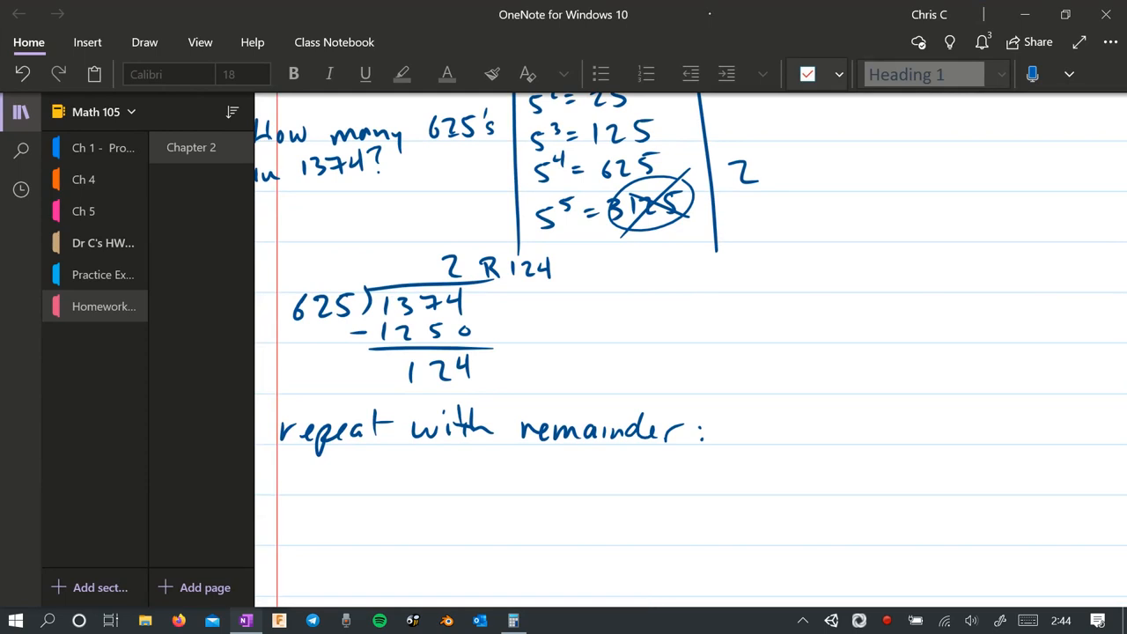
pyautogui.moveTo(291, 484); pyautogui.dragTo(471, 485)
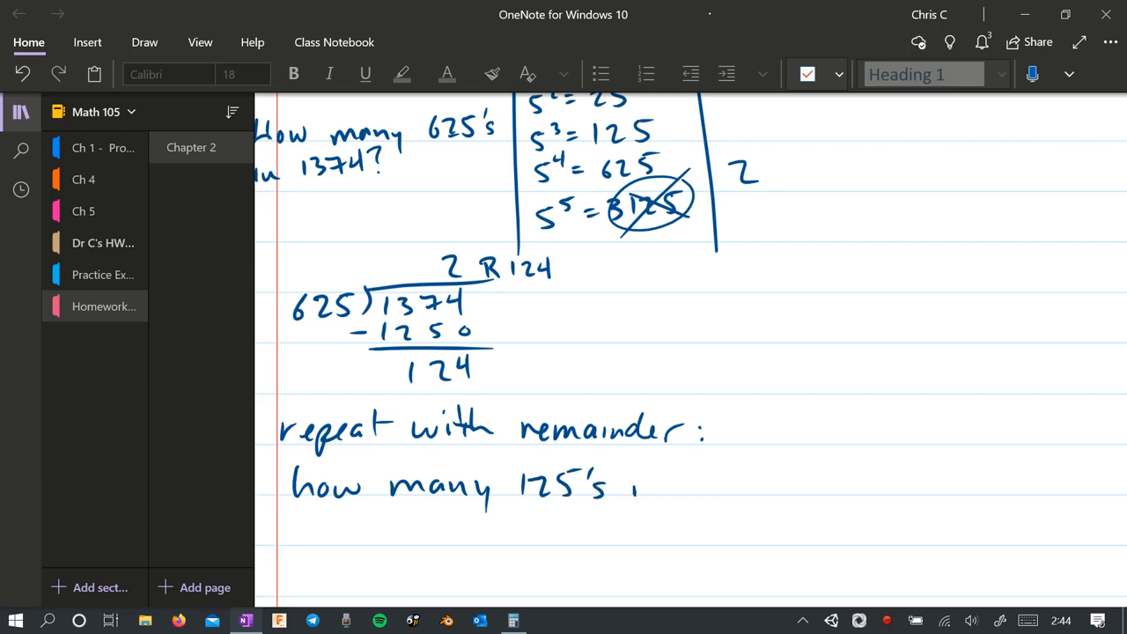
pyautogui.write('in 124')
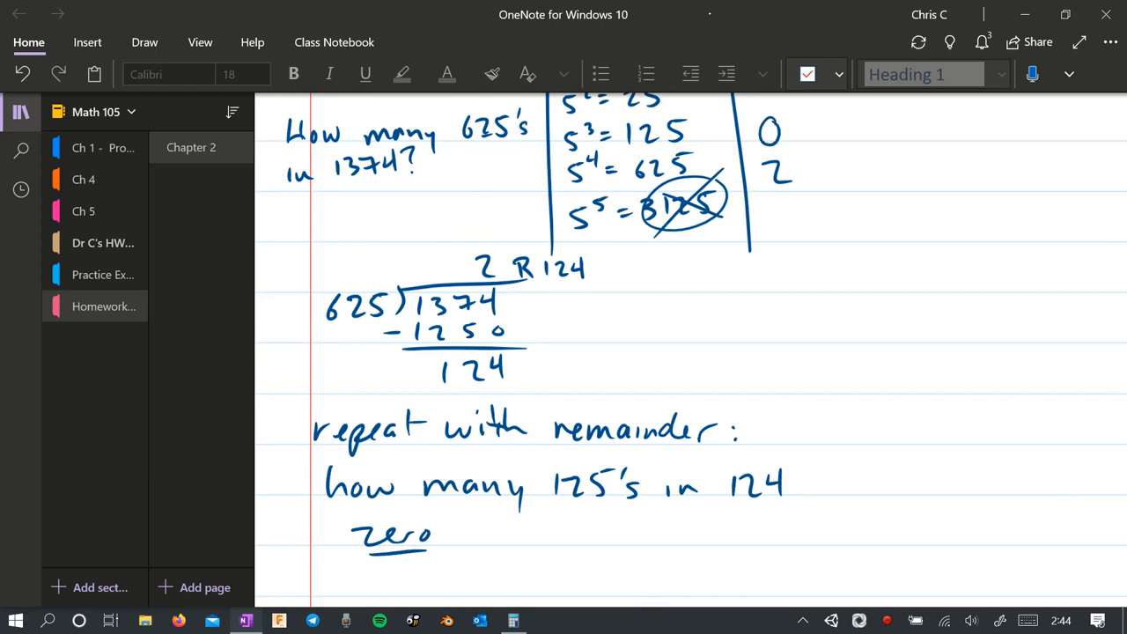
# Record 0 in the table's count column beside the powers.
pyautogui.scroll(3)
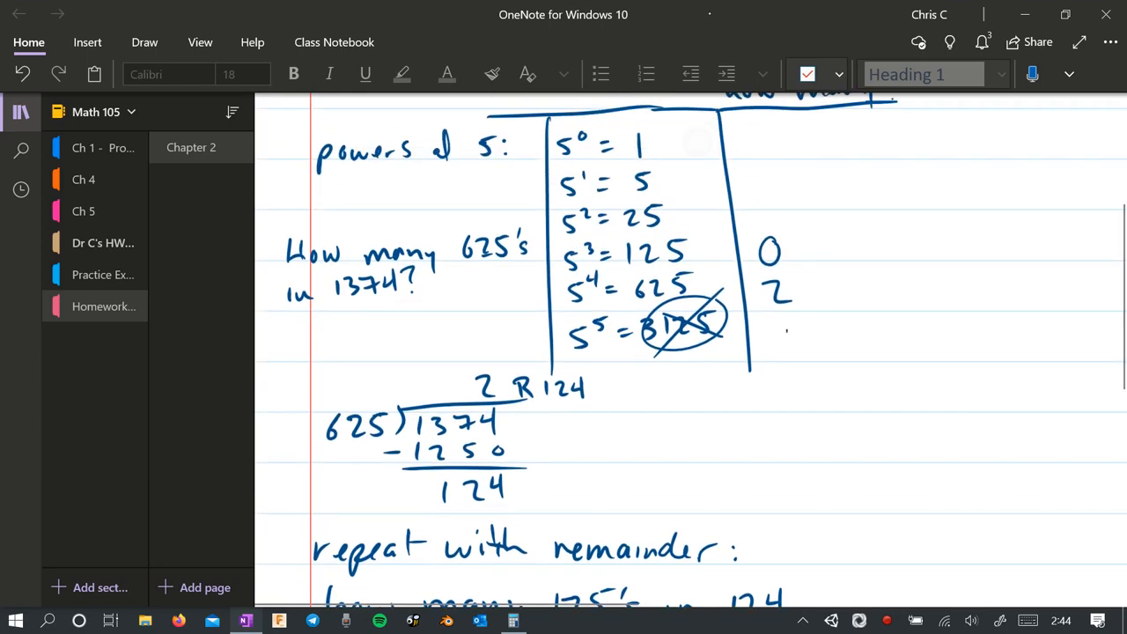
pyautogui.moveTo(765, 344); pyautogui.dragTo(793, 339)
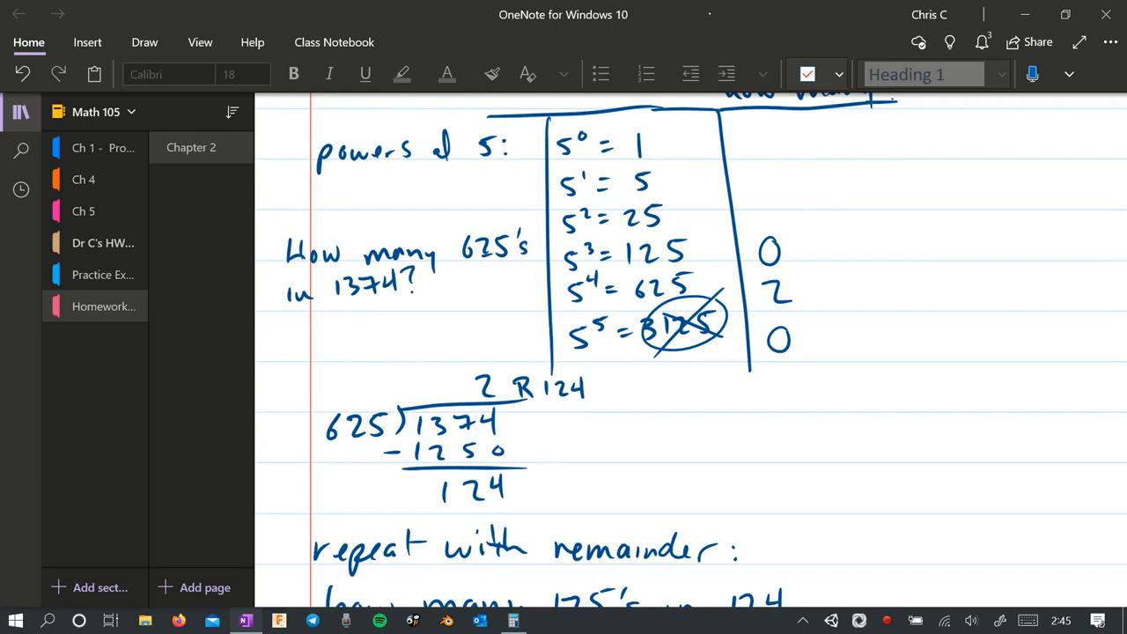
pyautogui.scroll(-3)
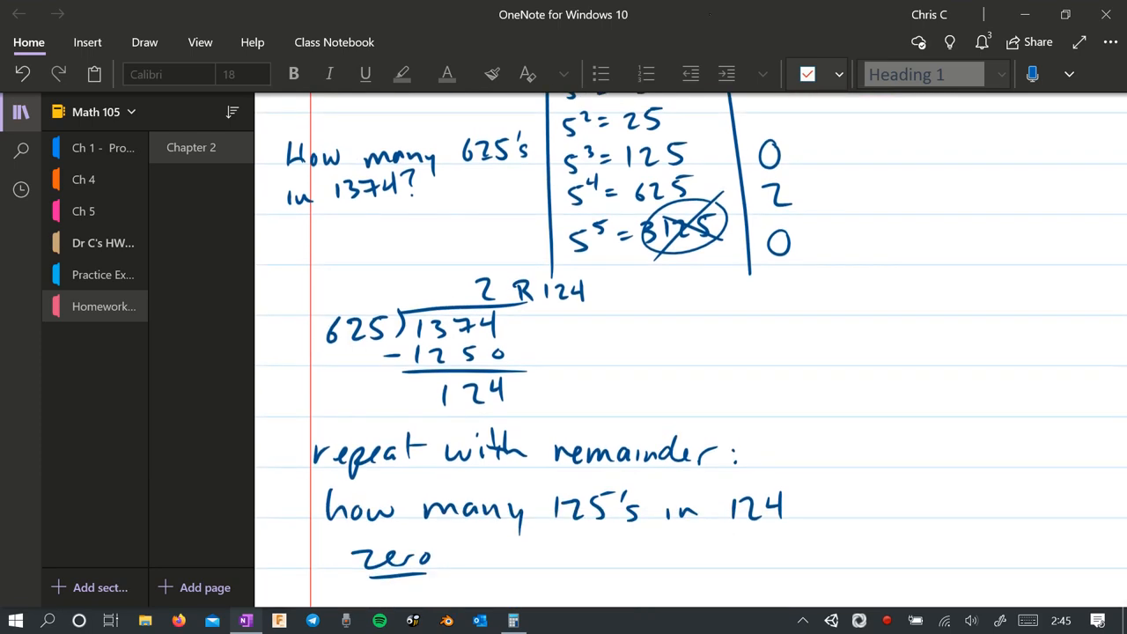
pyautogui.scroll(-3)
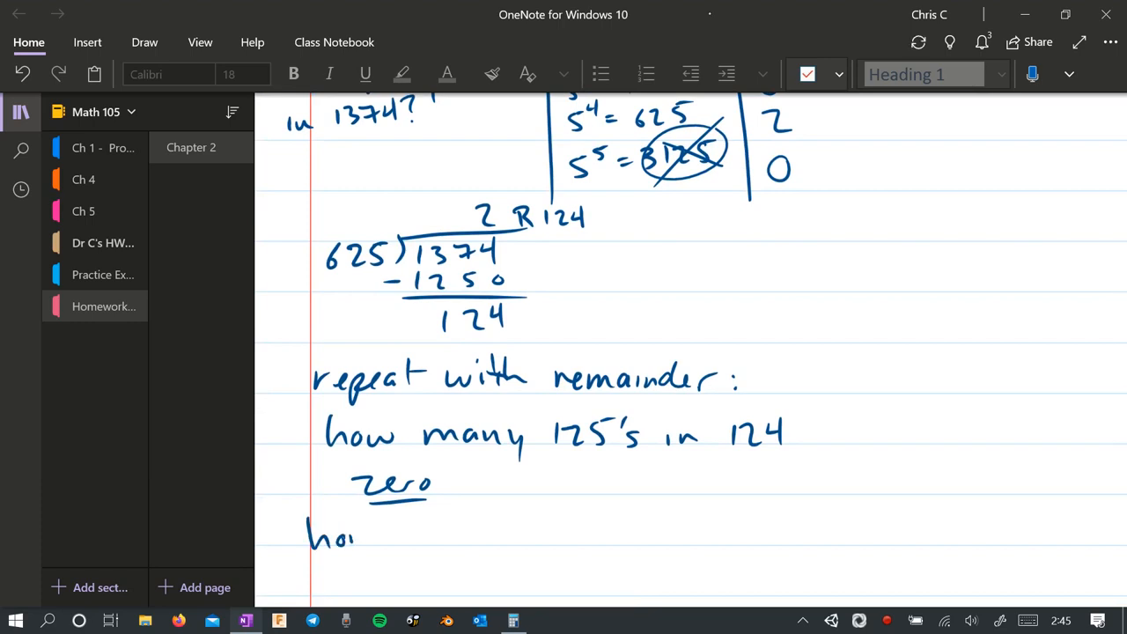
# Write the question 'how many 25's in 124' on a new line.
pyautogui.moveTo(353, 537); pyautogui.dragTo(479, 537)
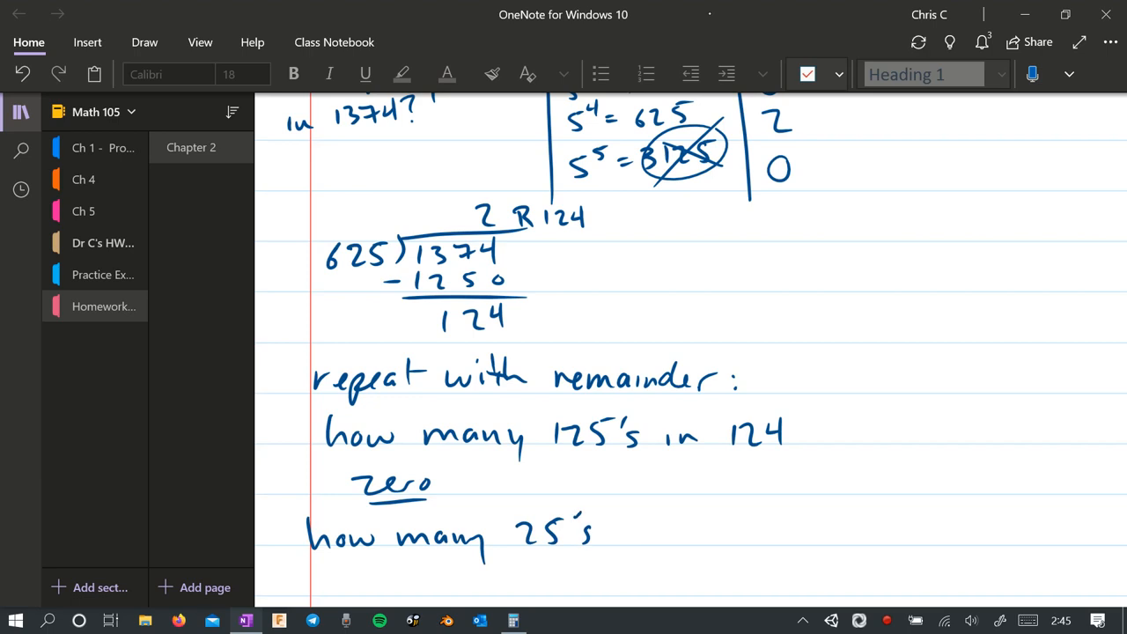
pyautogui.write('in 124')
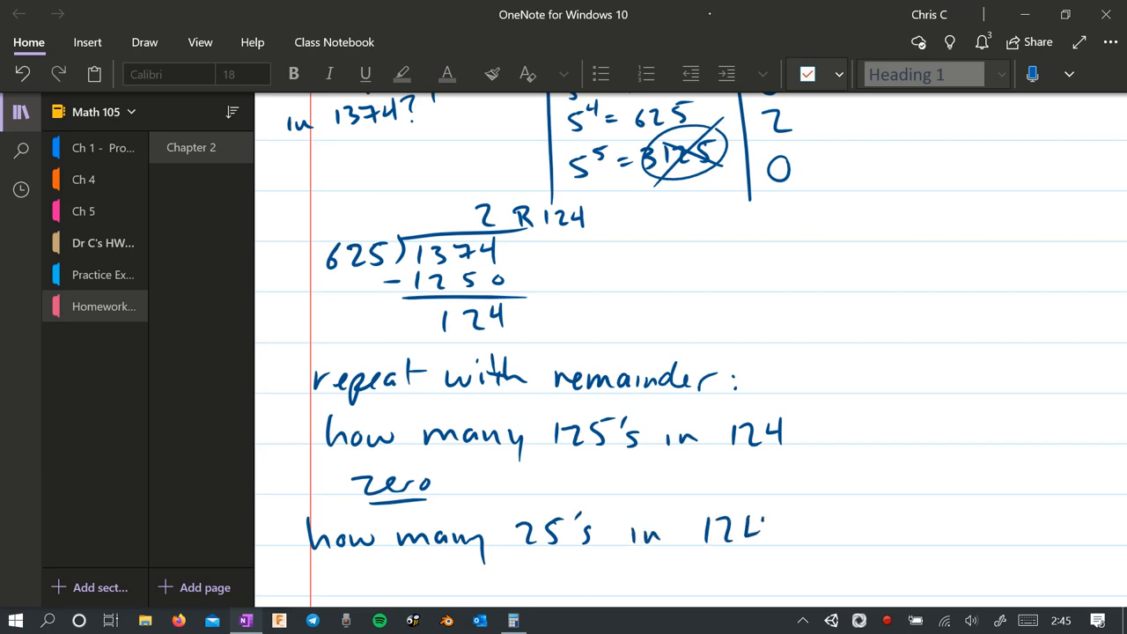
pyautogui.scroll(-3)
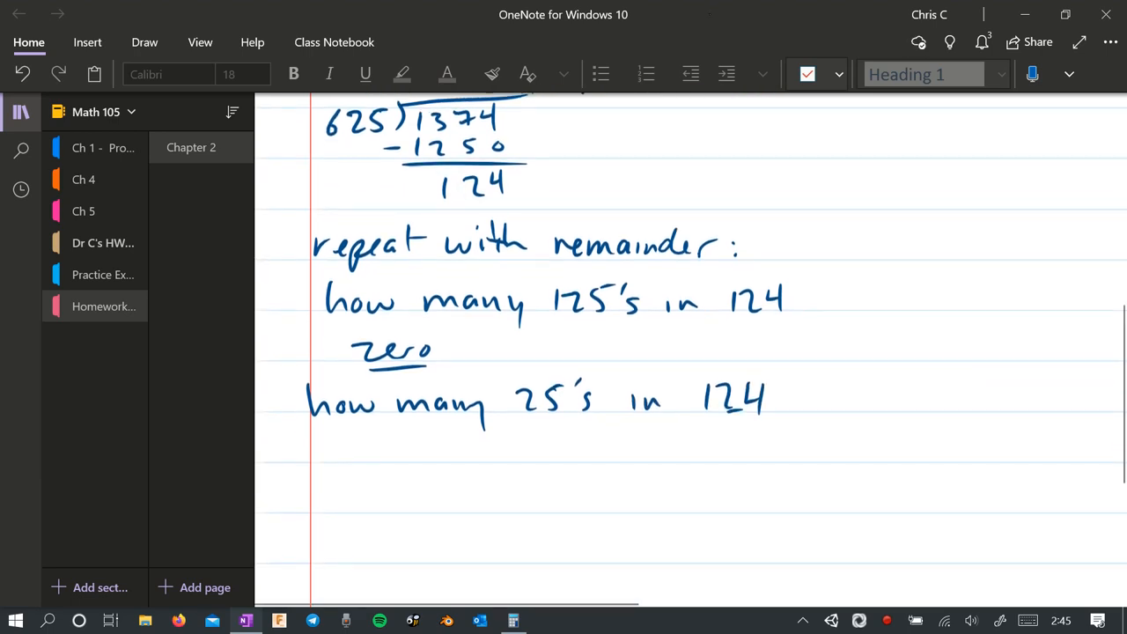
# Work the division 25)124 as 4 remainder 24.
pyautogui.moveTo(330, 462); pyautogui.dragTo(396, 462)
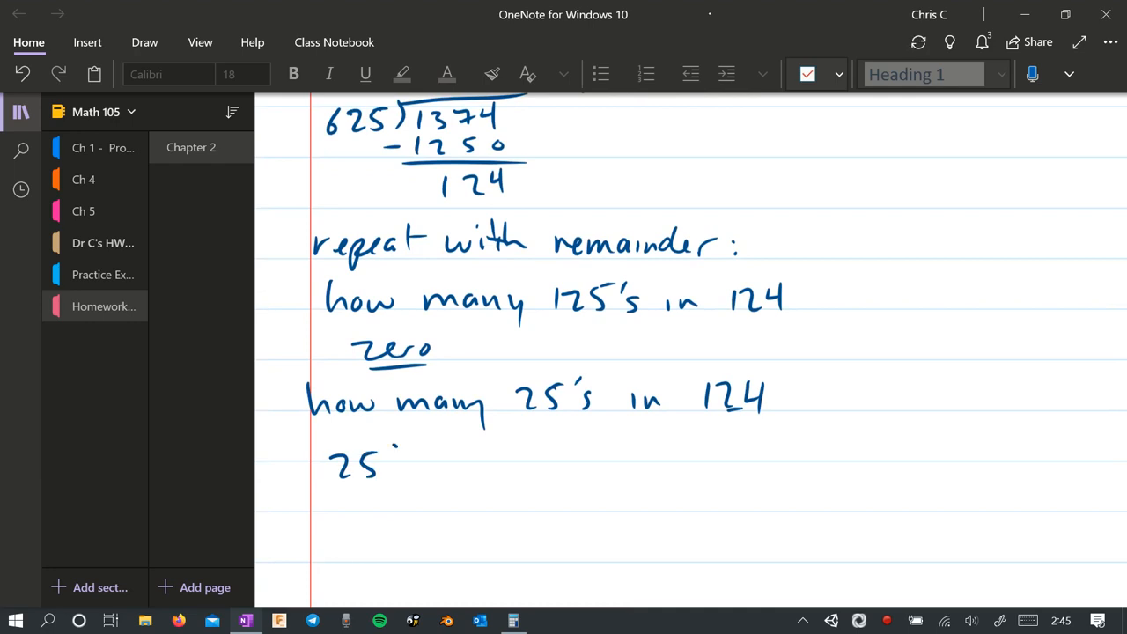
pyautogui.moveTo(396, 467); pyautogui.dragTo(581, 449)
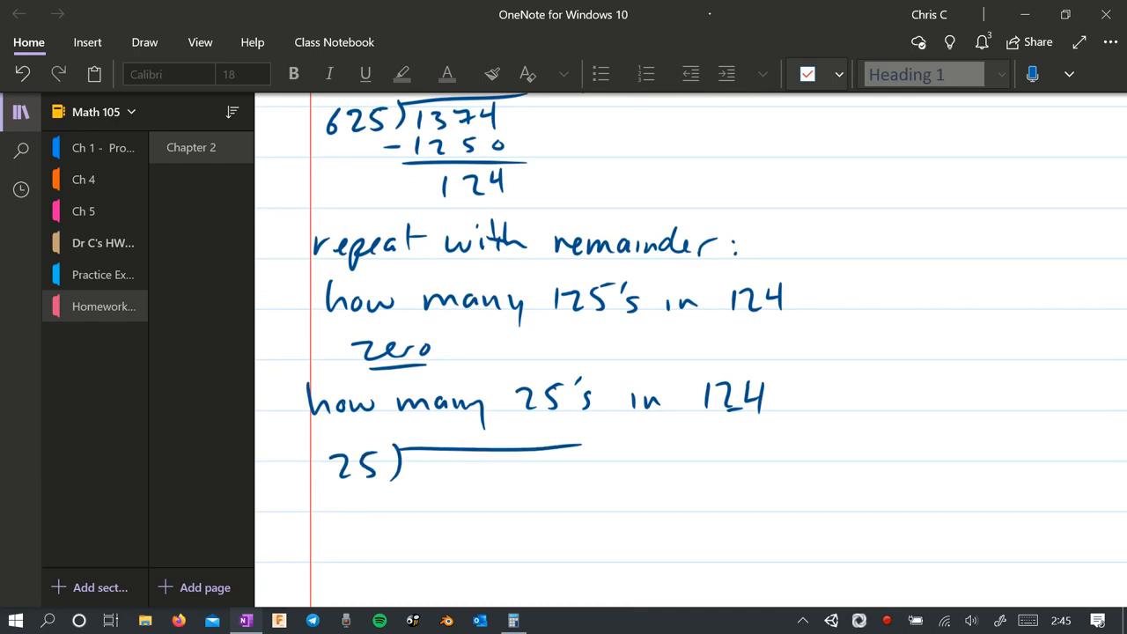
pyautogui.moveTo(414, 467); pyautogui.dragTo(484, 466)
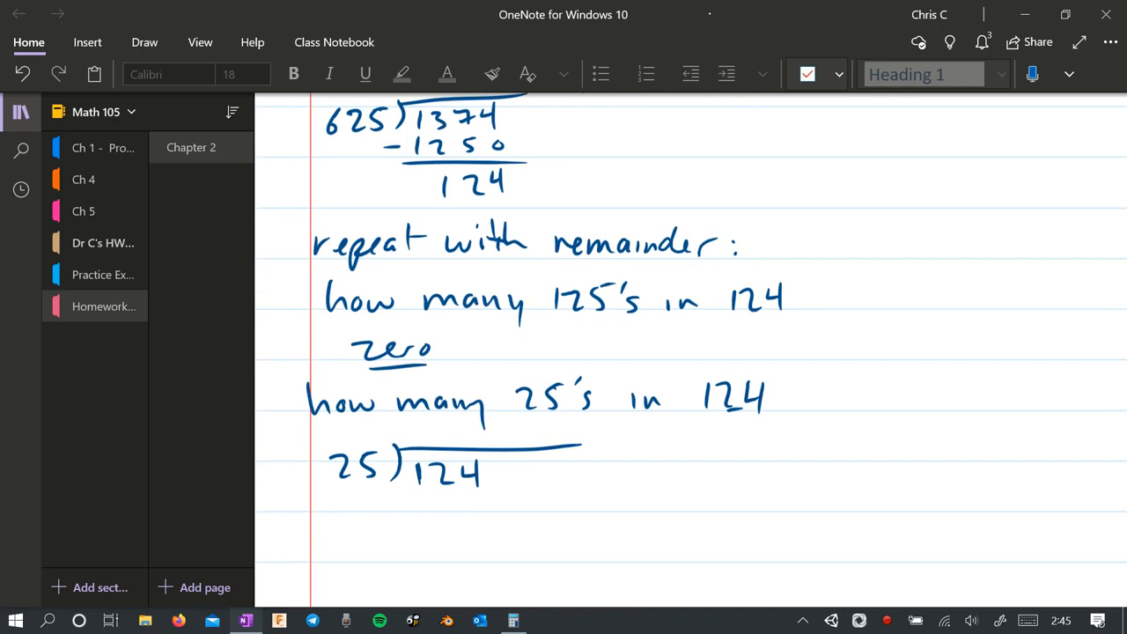
pyautogui.moveTo(458, 440); pyautogui.dragTo(476, 419)
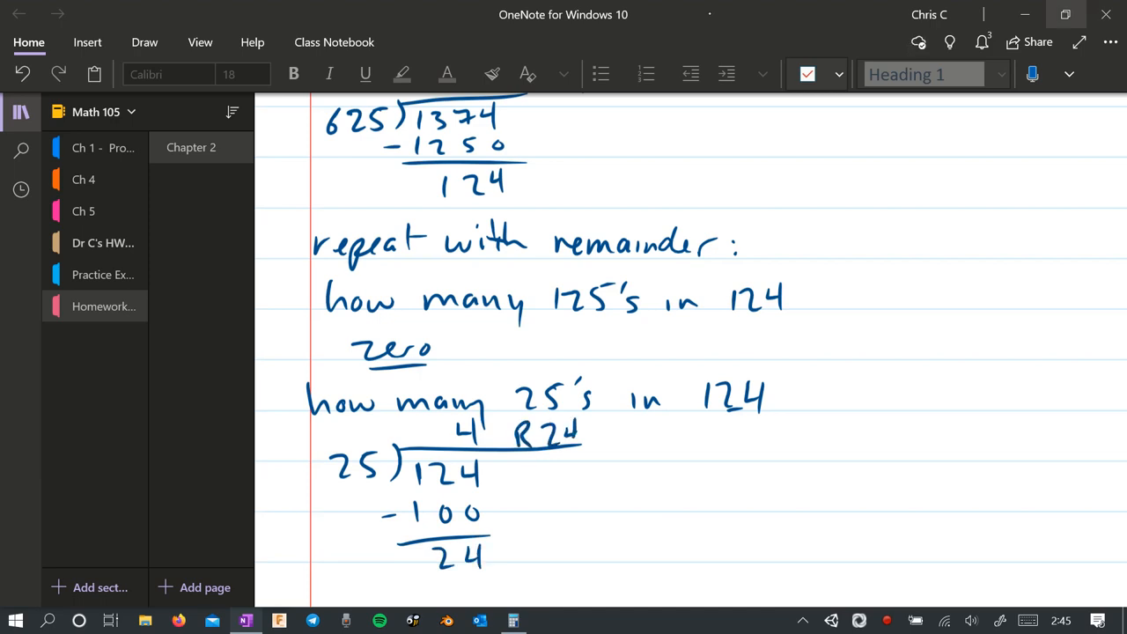
pyautogui.scroll(3)
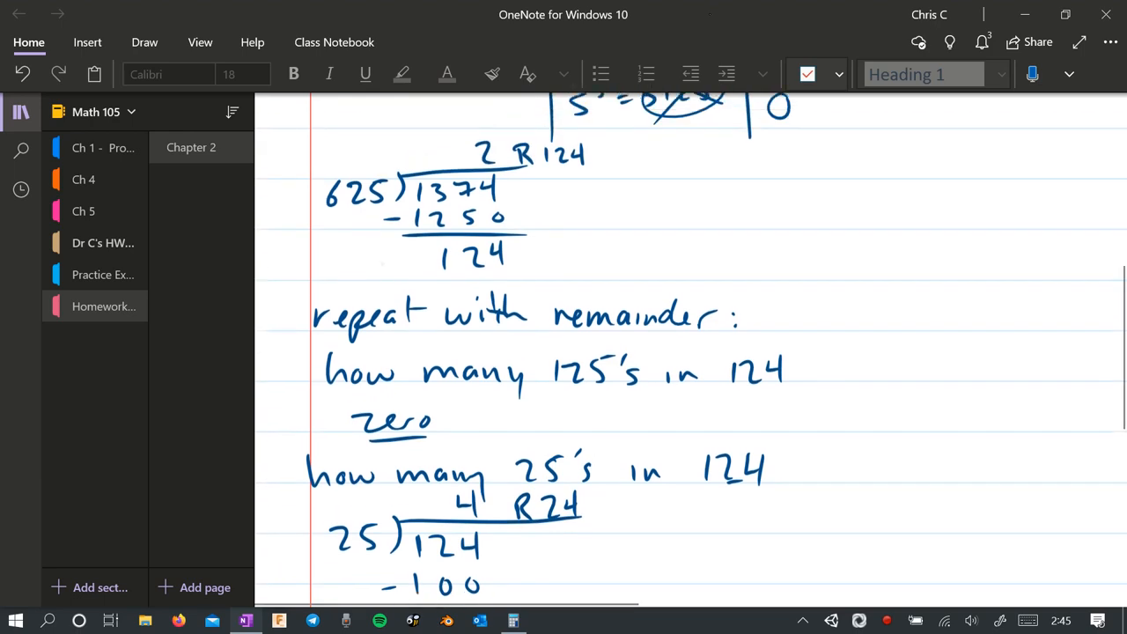
pyautogui.scroll(3)
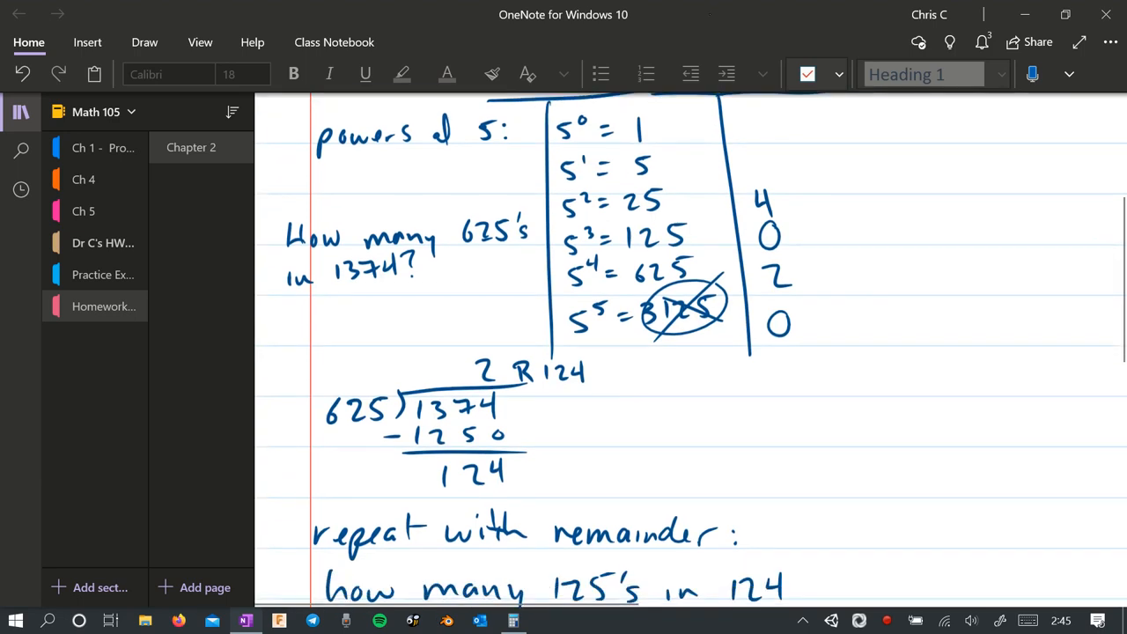
pyautogui.scroll(-3)
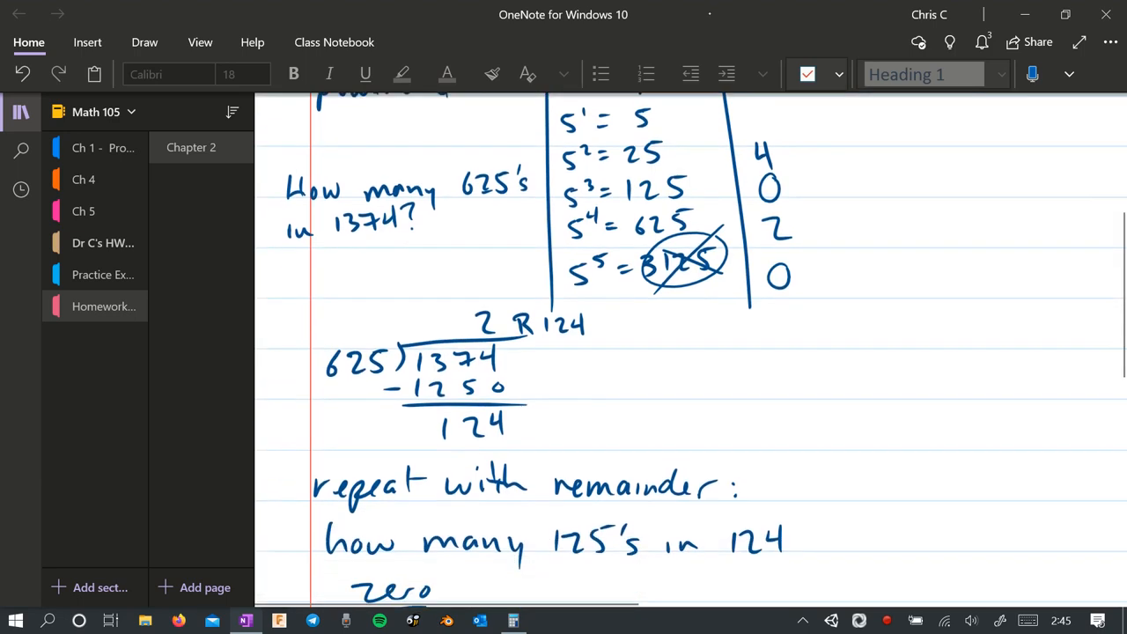
pyautogui.scroll(3)
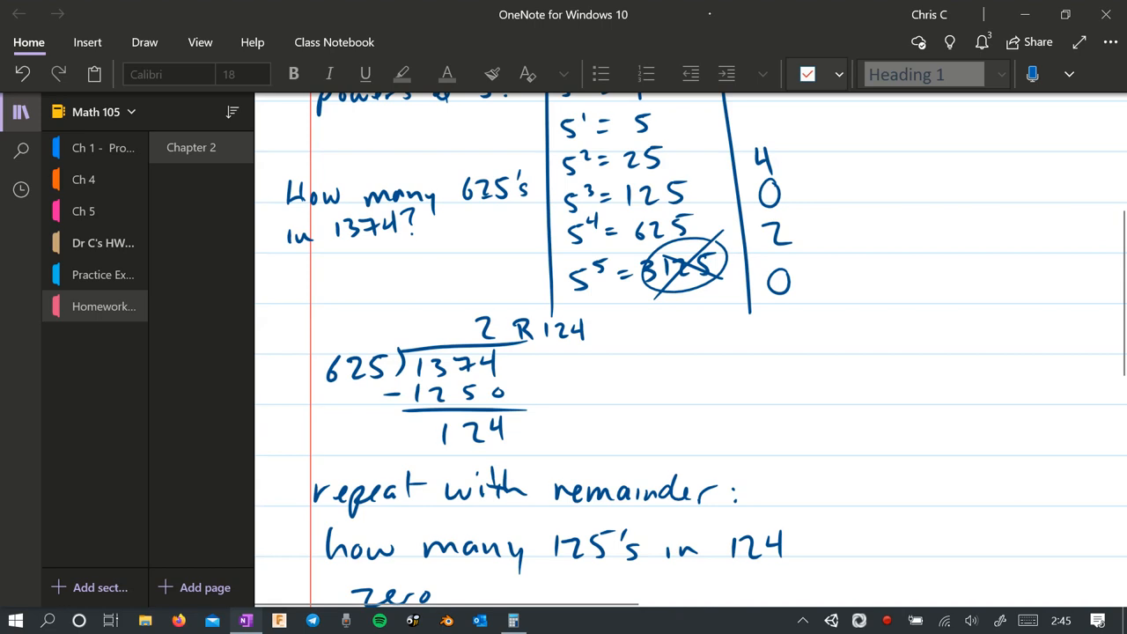
pyautogui.scroll(-3)
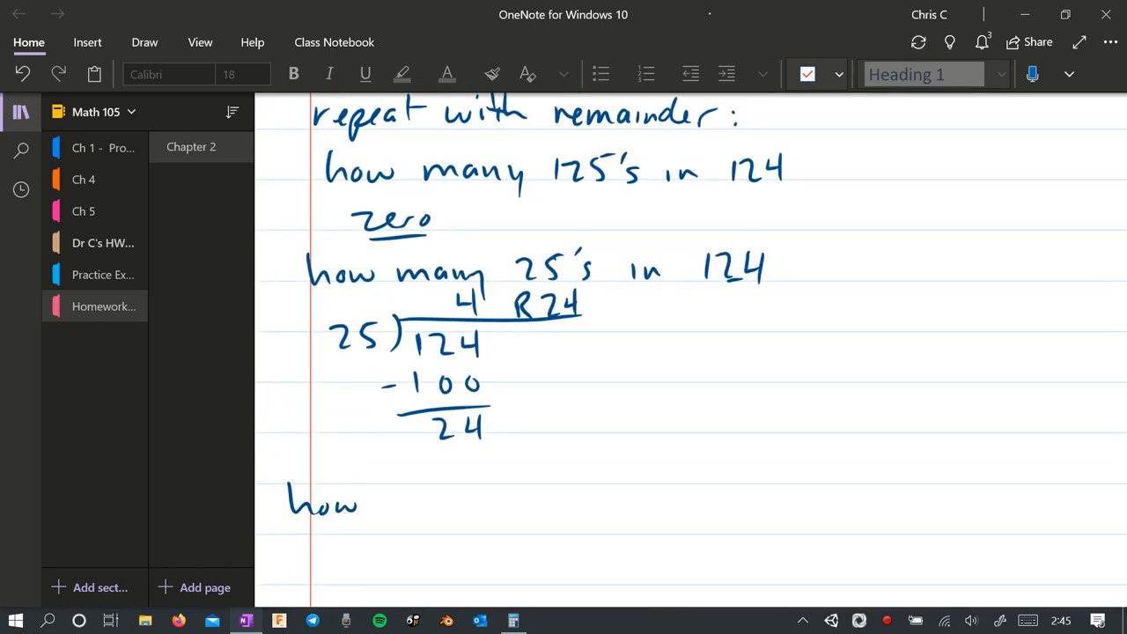
# Write 'how many 5's in 24?' and set up the division 5)24.
pyautogui.write("many 5's in 24?")
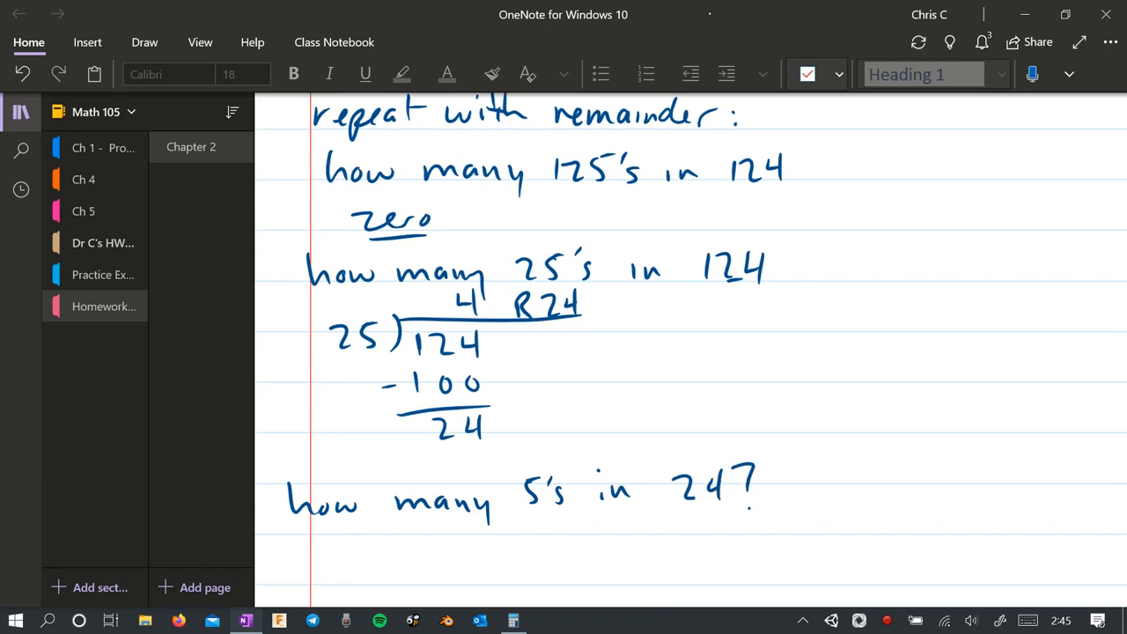
pyautogui.scroll(-3)
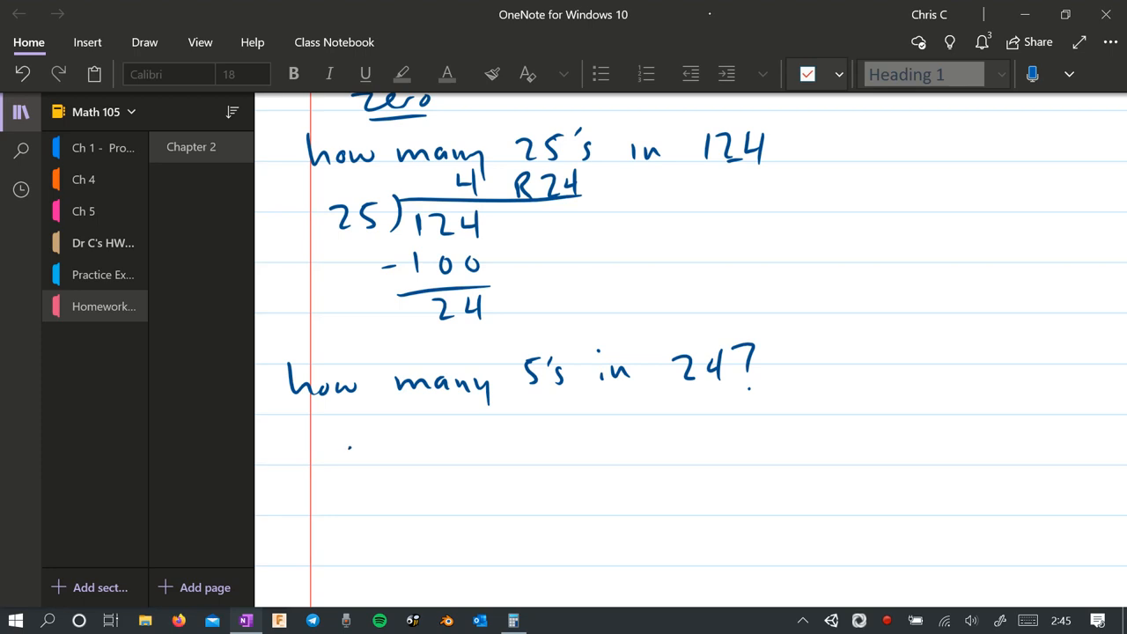
pyautogui.moveTo(343, 462); pyautogui.dragTo(519, 431)
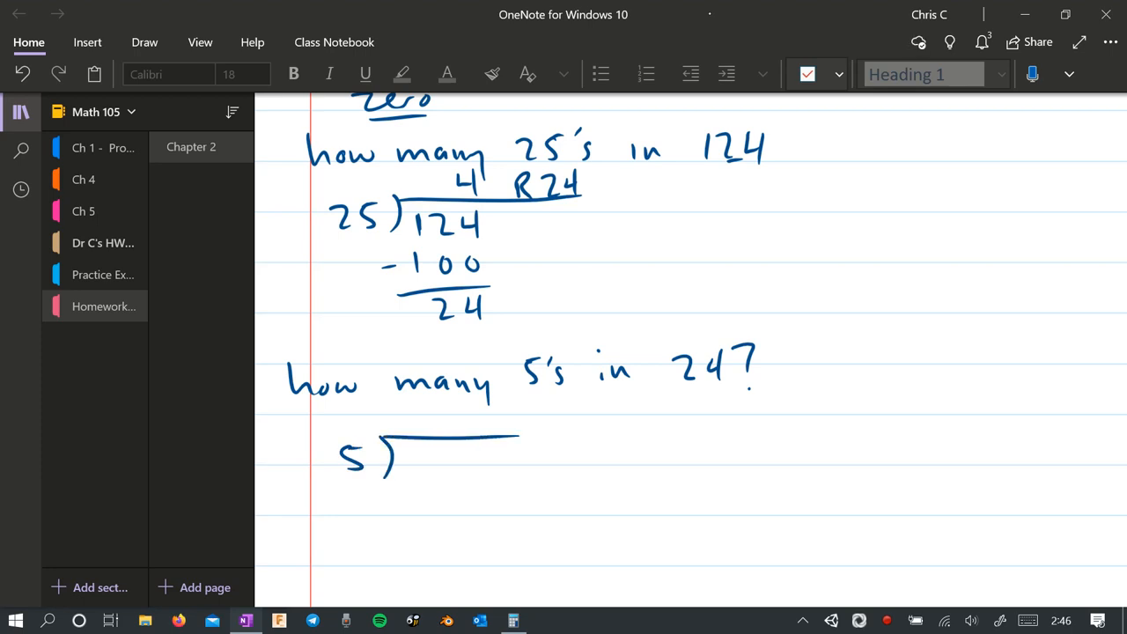
pyautogui.moveTo(396, 458); pyautogui.dragTo(463, 458)
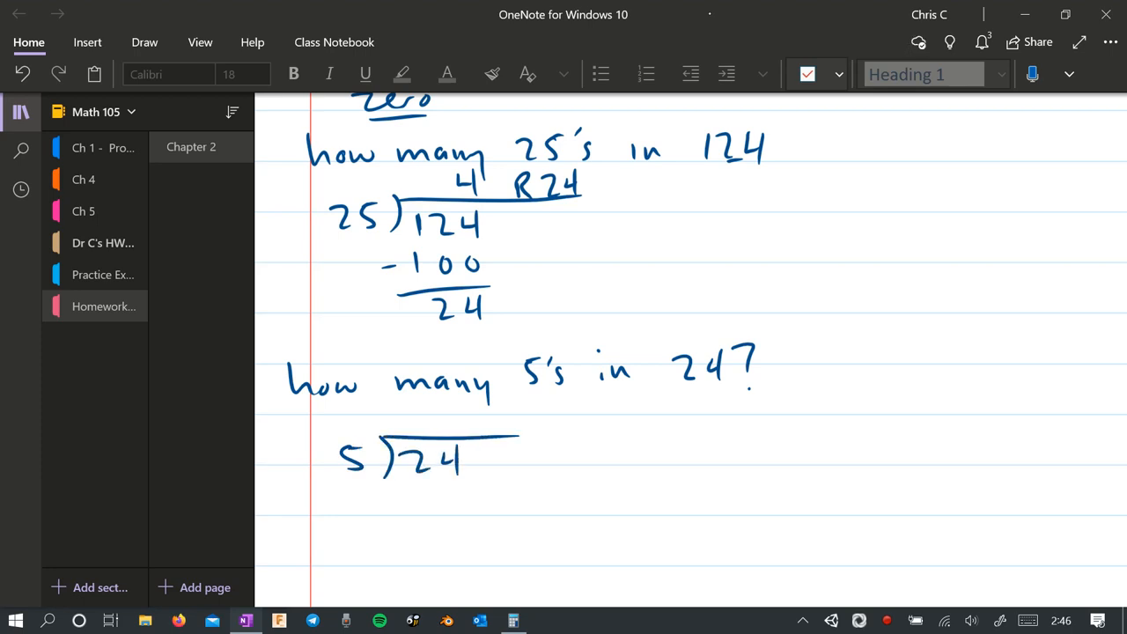
# Write quotient 4 and subtract 20 to leave remainder 4.
pyautogui.moveTo(449, 414); pyautogui.dragTo(414, 497)
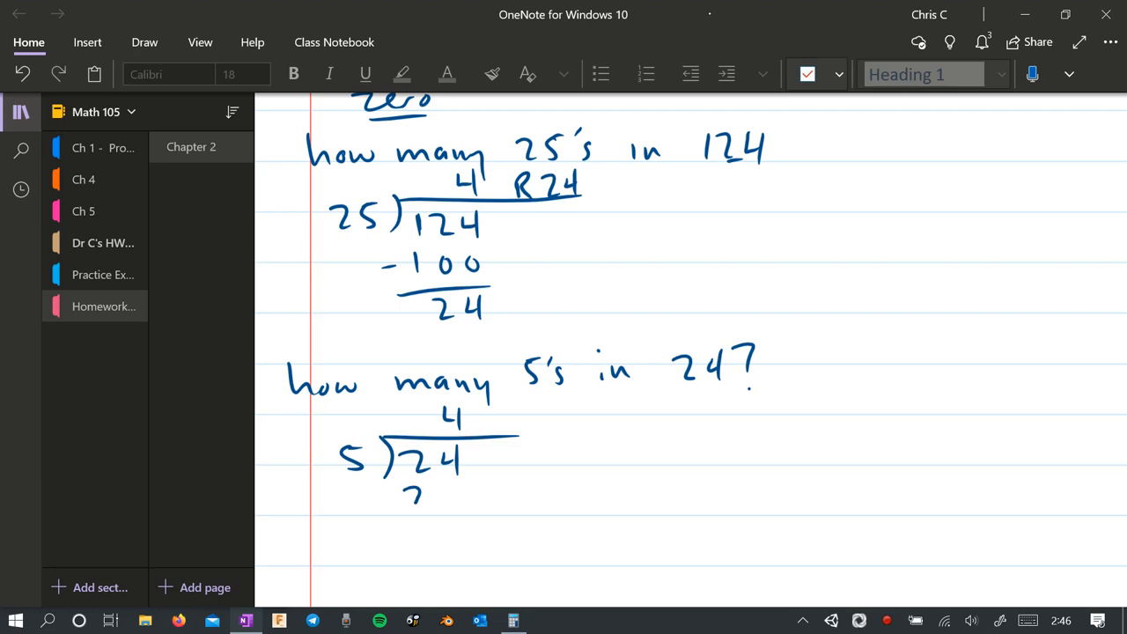
pyautogui.moveTo(400, 493); pyautogui.dragTo(480, 515)
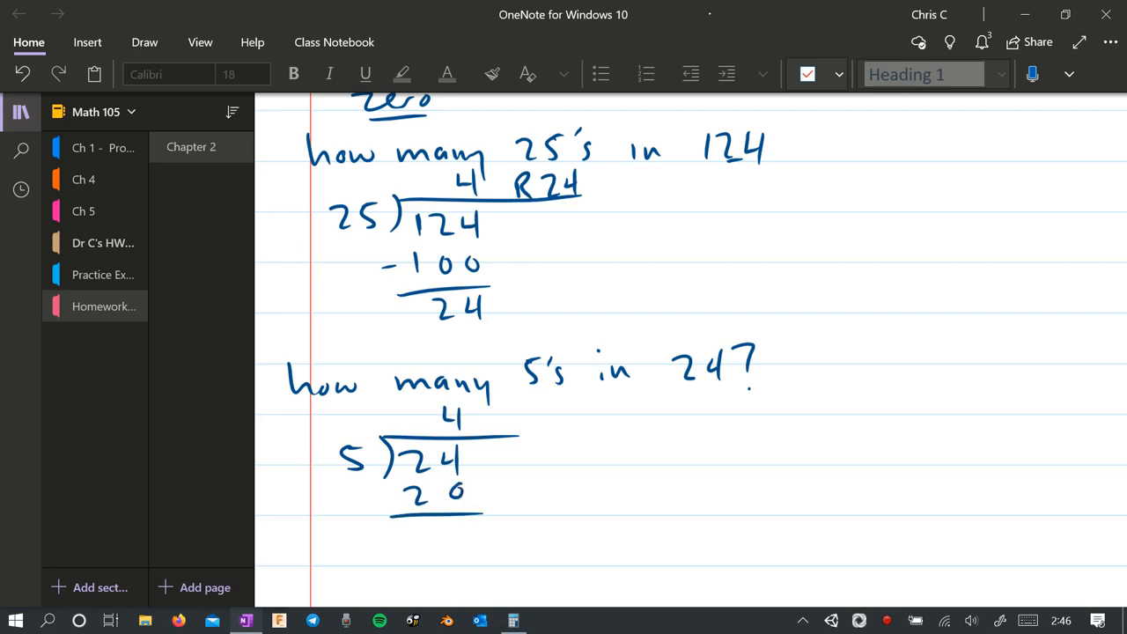
pyautogui.moveTo(400, 497); pyautogui.dragTo(392, 497)
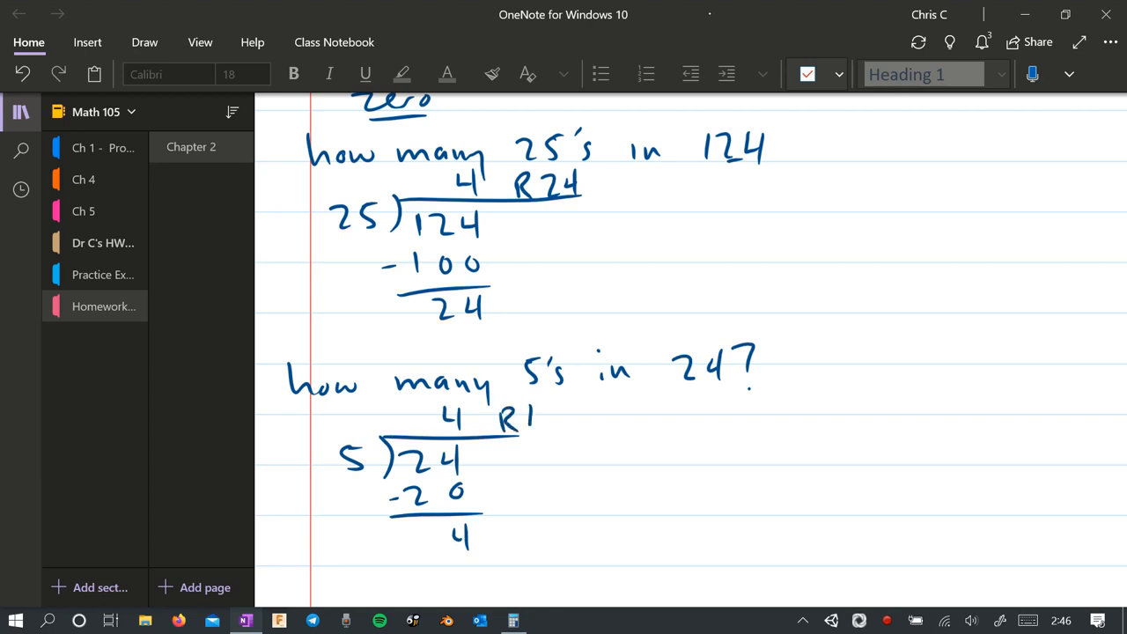
pyautogui.scroll(3)
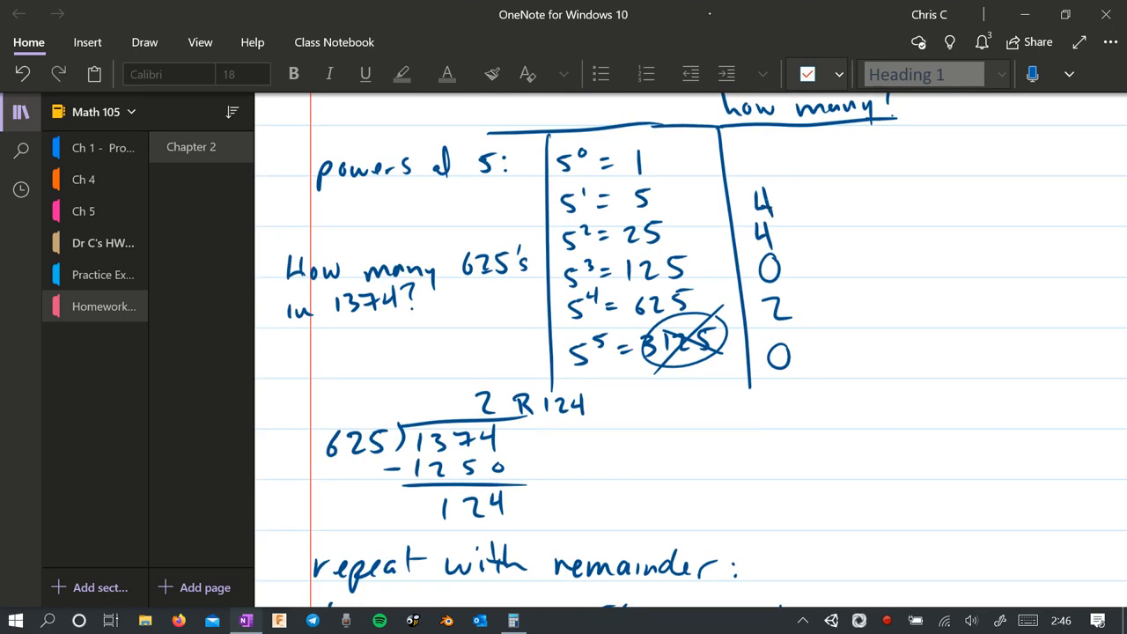
pyautogui.scroll(-3)
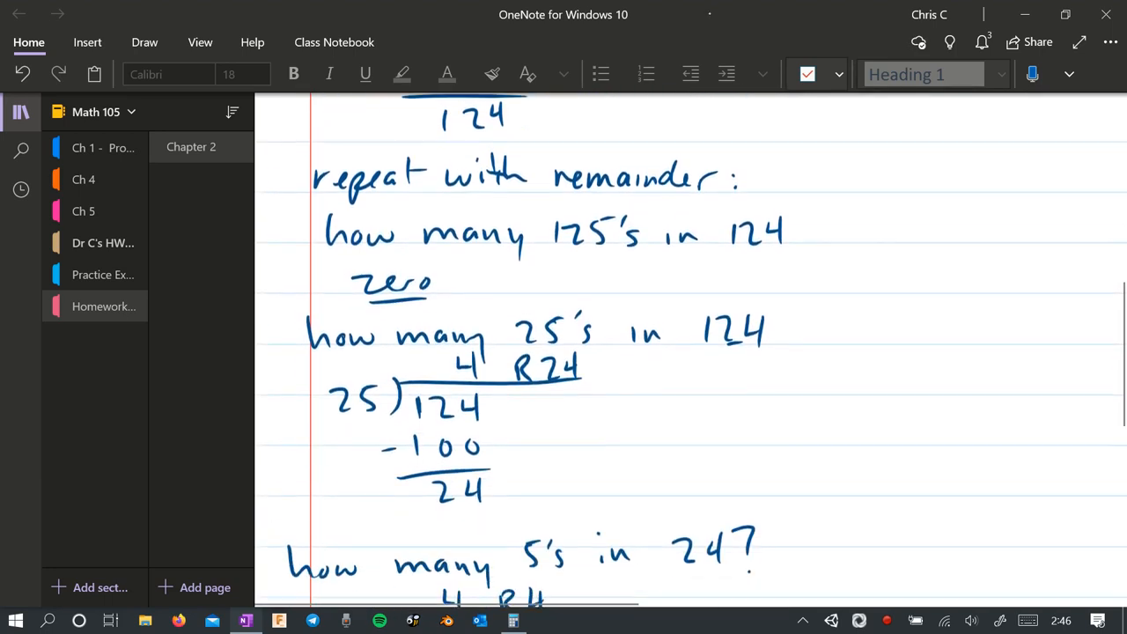
pyautogui.scroll(-3)
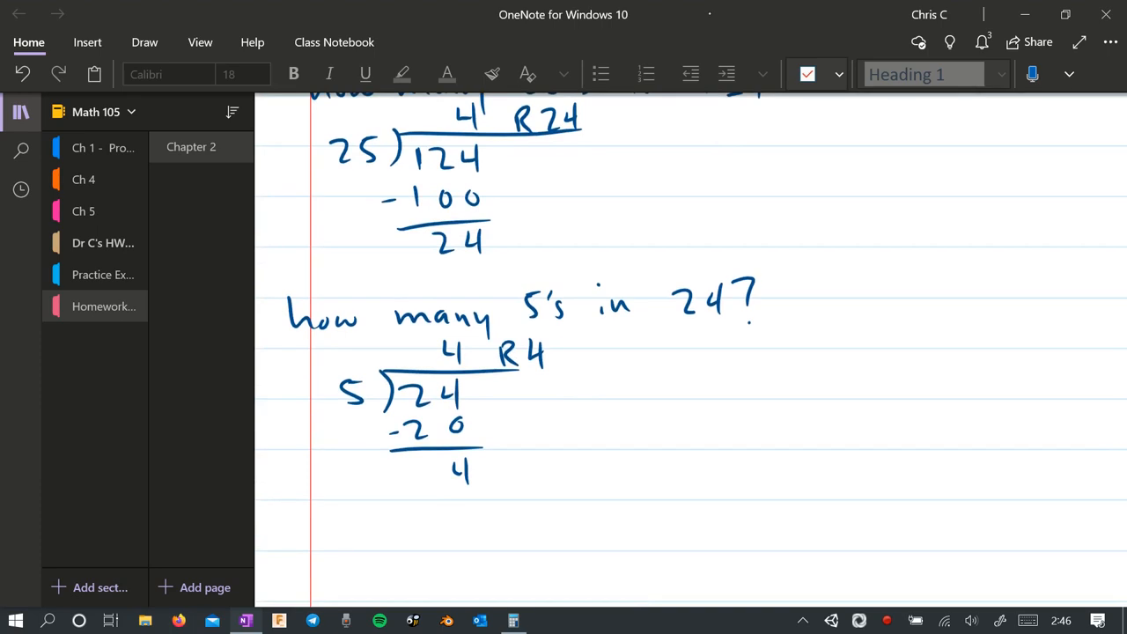
# Ink the final 4 in the 'how many?' column and note 'largest place value' by the bottom row.
pyautogui.moveTo(303, 537); pyautogui.dragTo(378, 532)
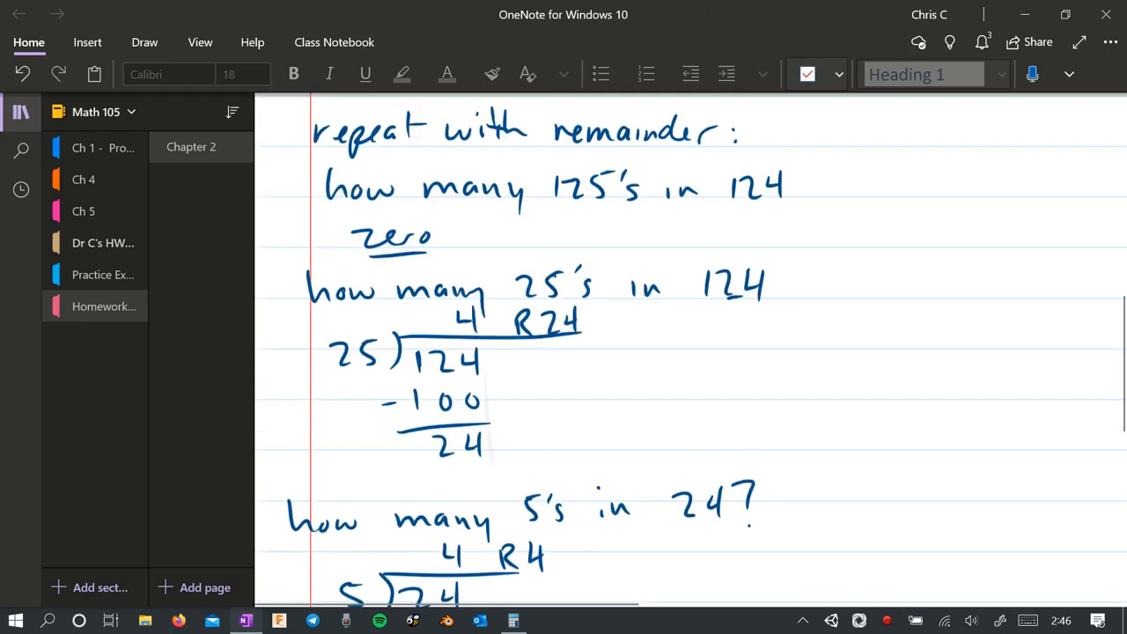
pyautogui.scroll(3)
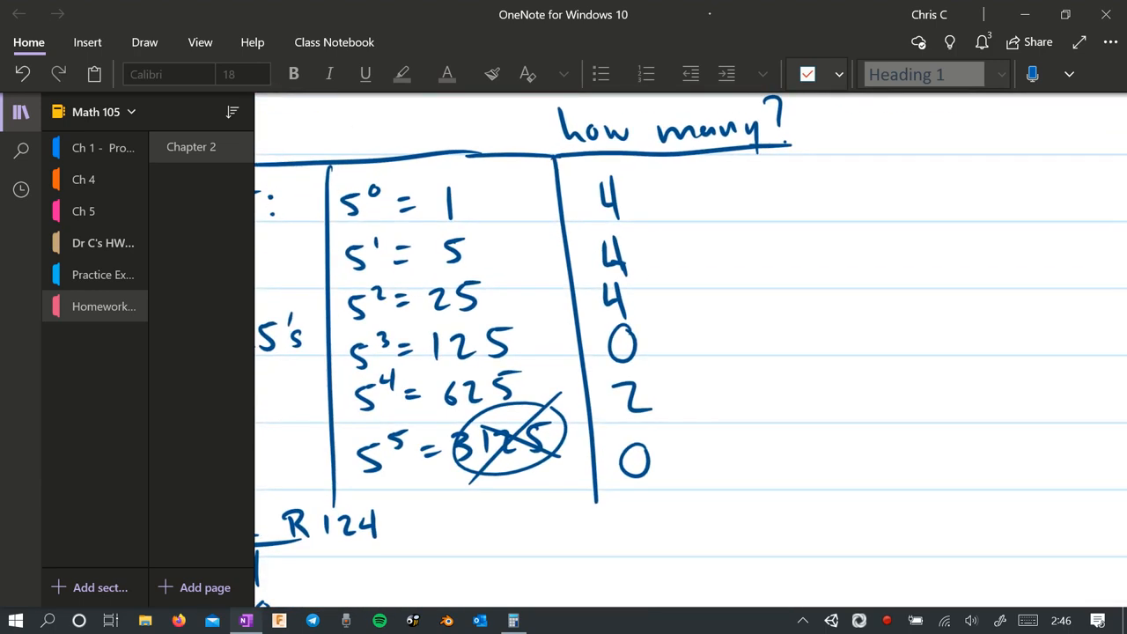
pyautogui.scroll(-3)
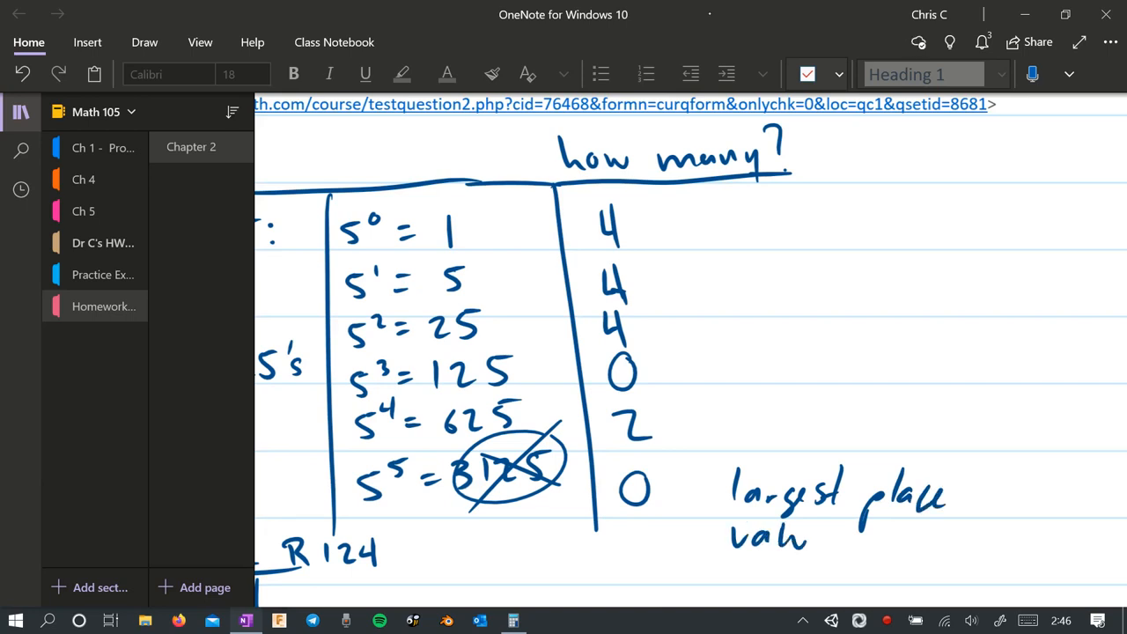
# Draw an upward arrow labelled 'smallest place value' and begin inking the answer digits 4440.
pyautogui.moveTo(757, 440); pyautogui.dragTo(735, 207)
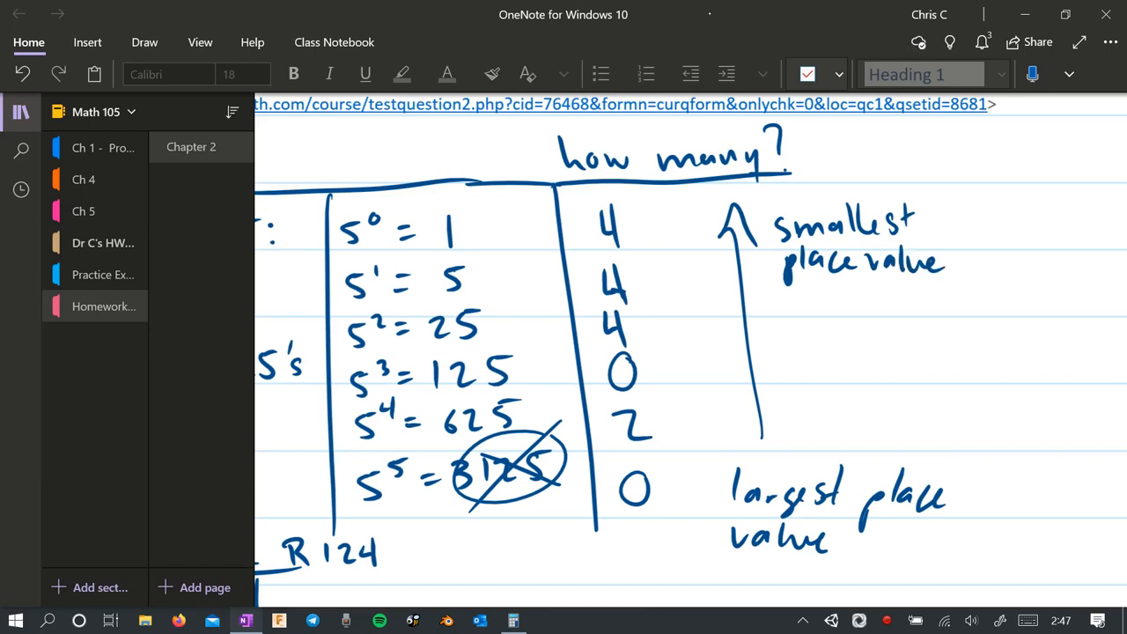
pyautogui.scroll(-3)
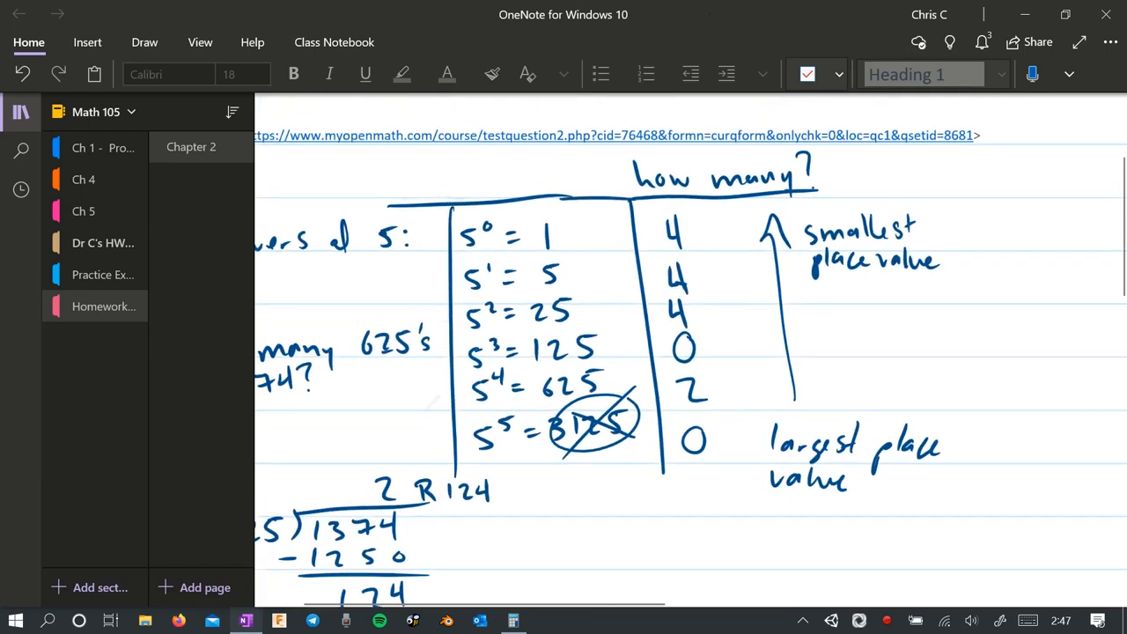
pyautogui.scroll(-3)
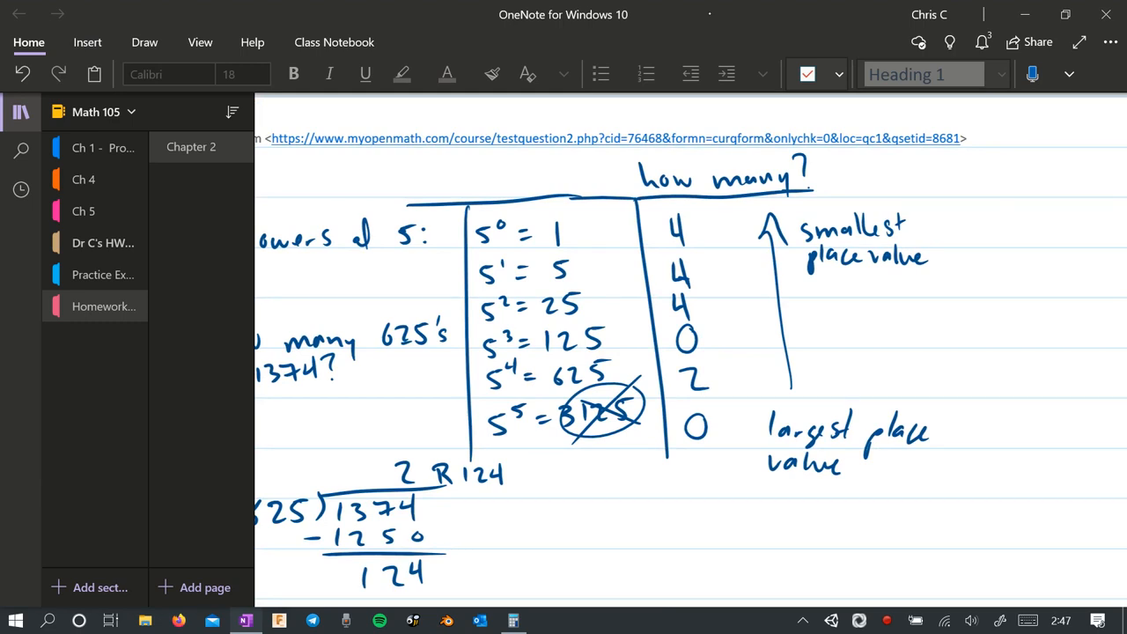
pyautogui.scroll(-3)
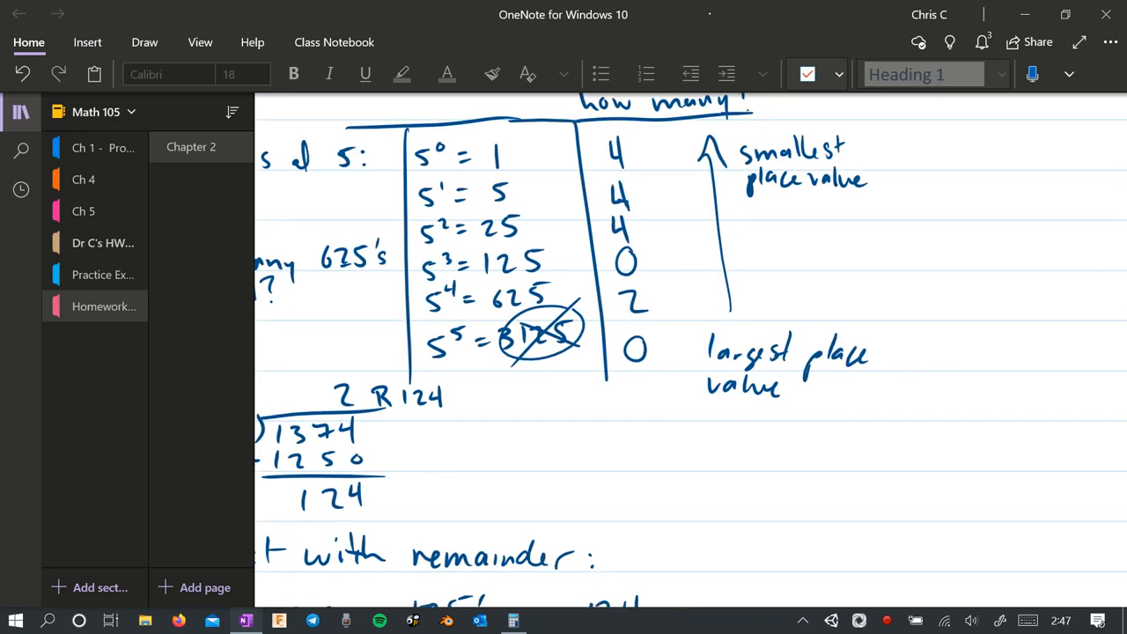
pyautogui.scroll(-3)
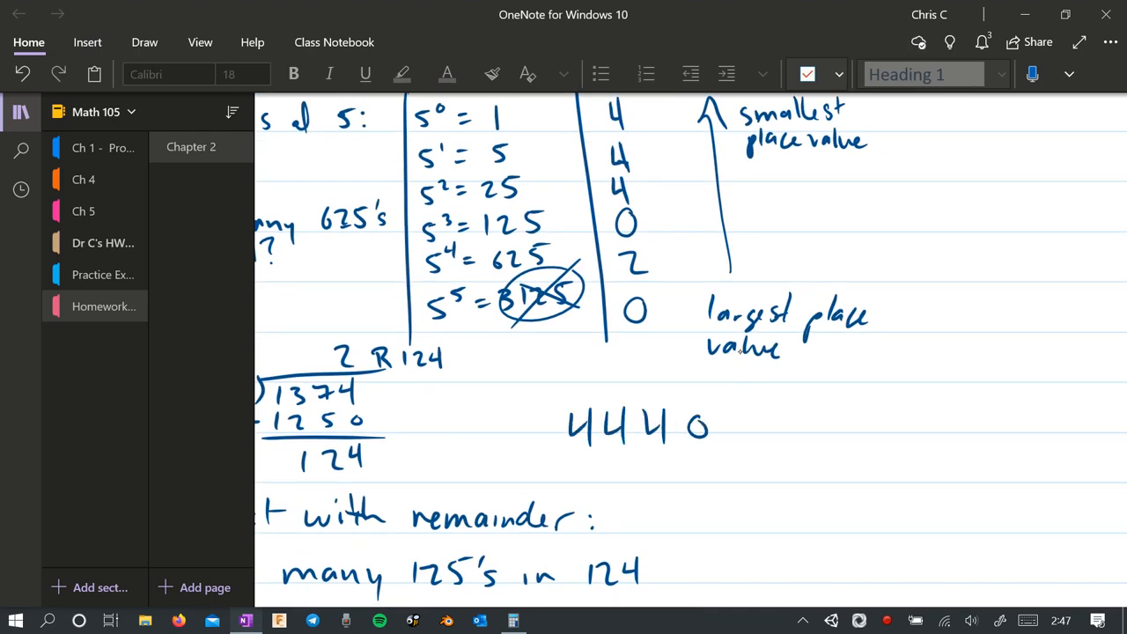
# Write the base-5 answer 020444 beside the division and underline it.
pyautogui.moveTo(705, 427); pyautogui.dragTo(775, 427)
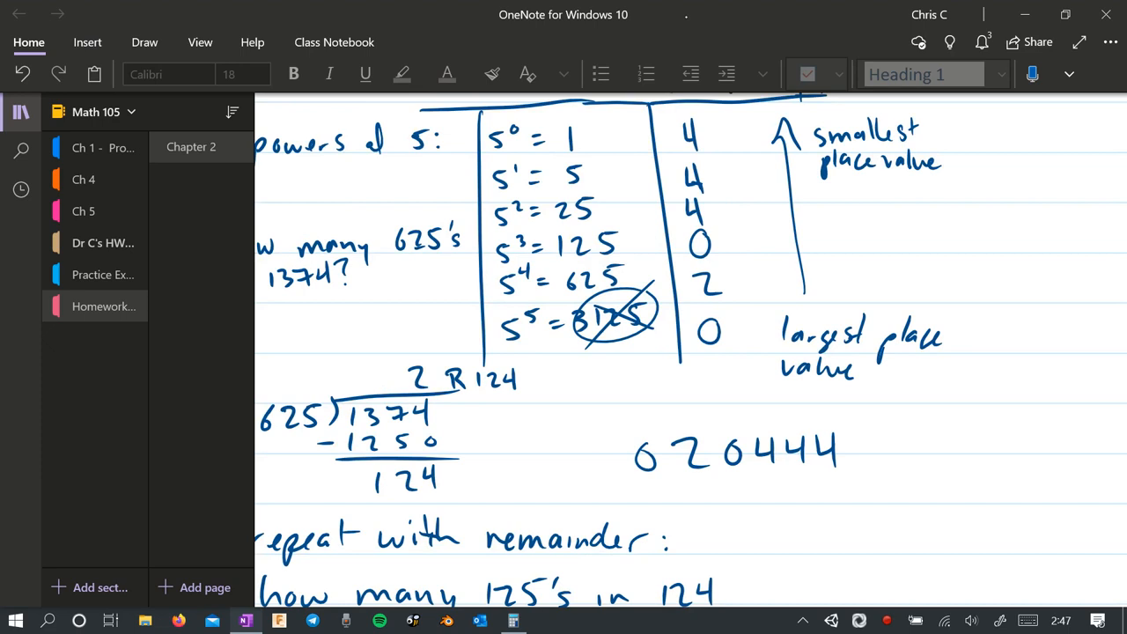
pyautogui.moveTo(632, 482); pyautogui.dragTo(861, 475)
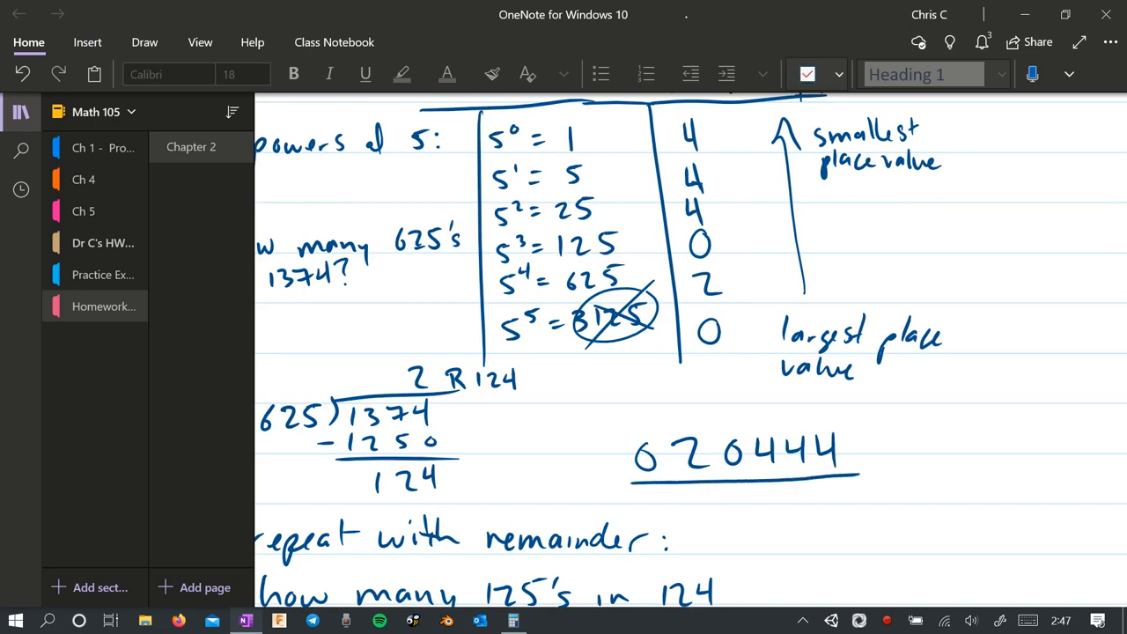